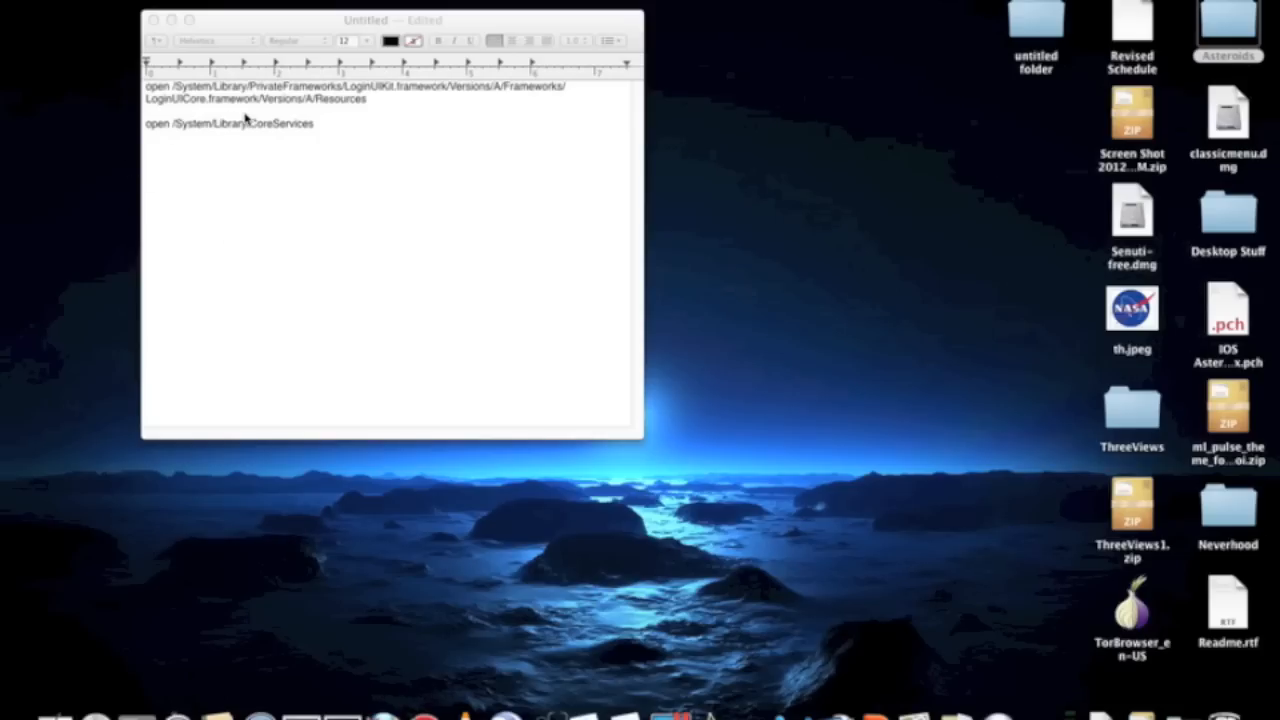
pyautogui.moveTo(5, 82)
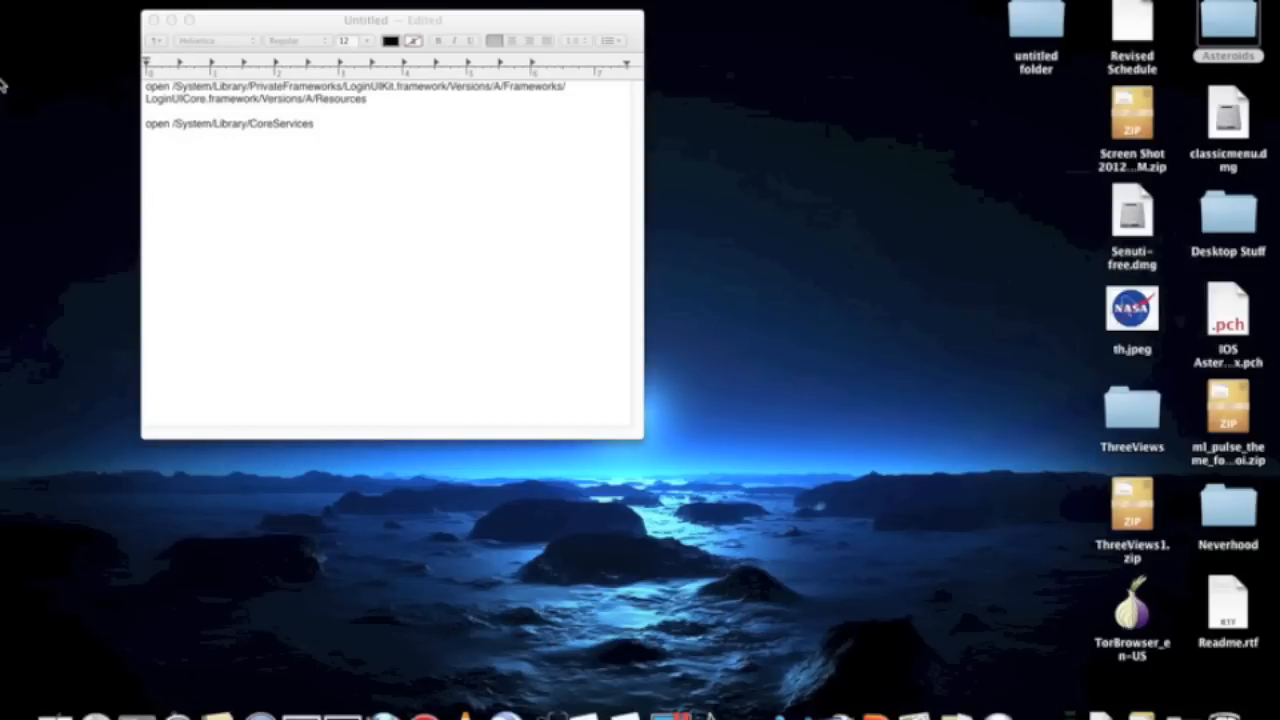
# Step: View and close the Mac's system information window twice via the Apple menu
pyautogui.rightClick(10, 30)
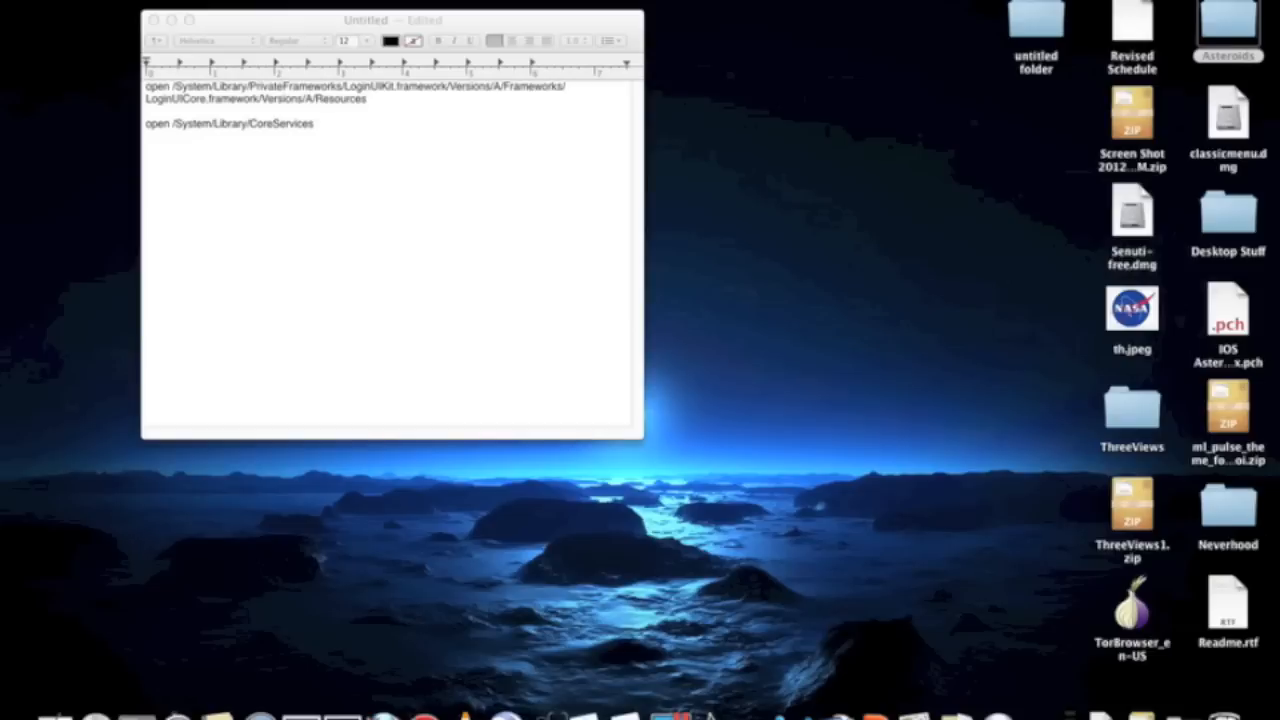
pyautogui.click(30, 7)
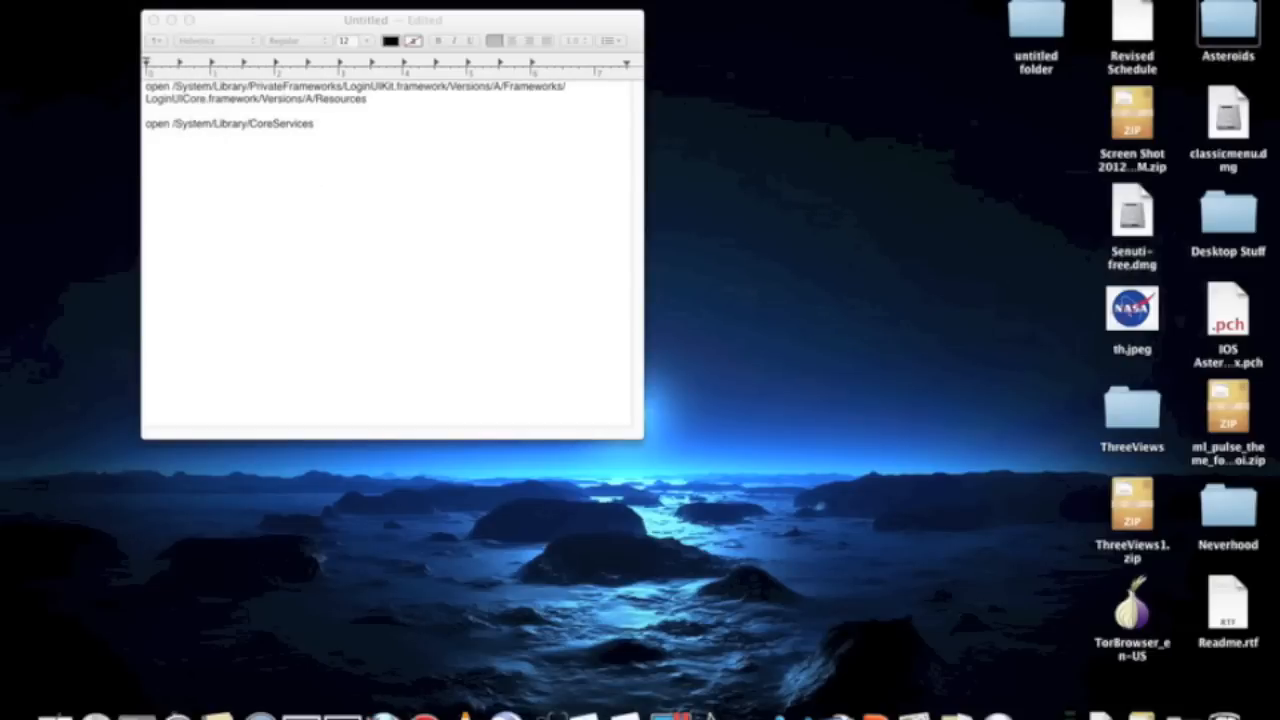
pyautogui.click(10, 6)
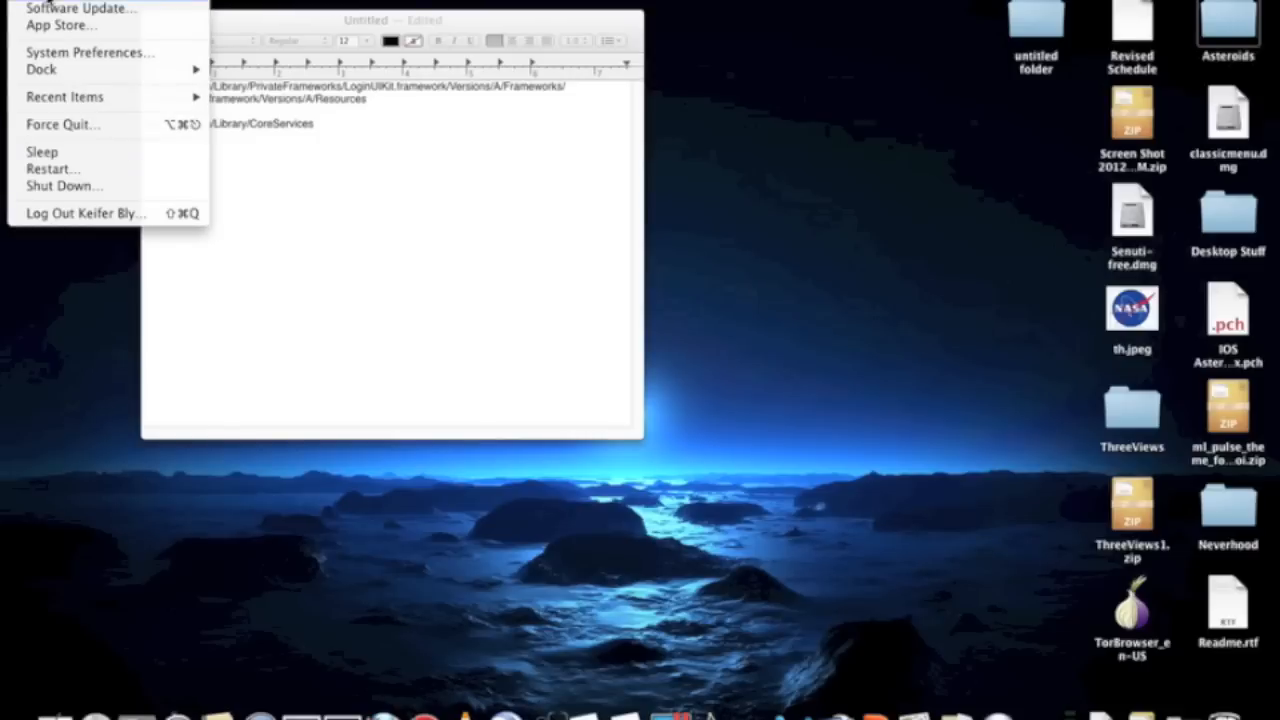
pyautogui.click(80, 5)
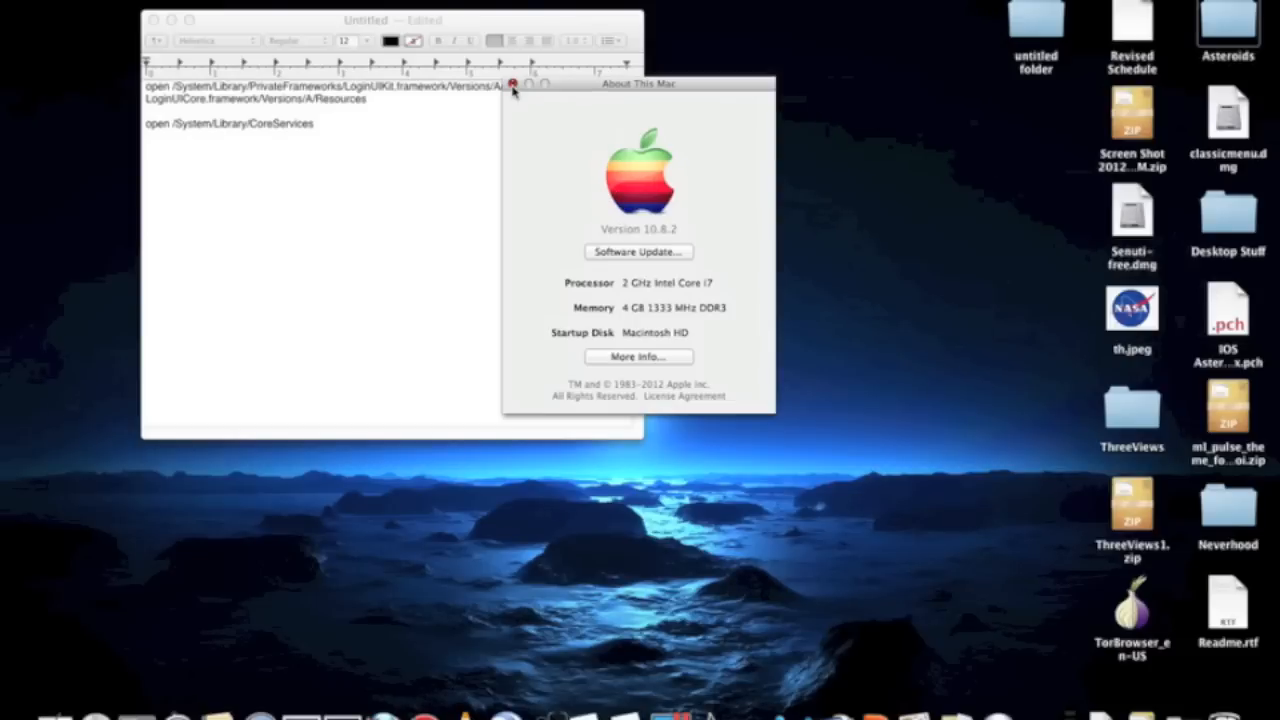
pyautogui.click(511, 84)
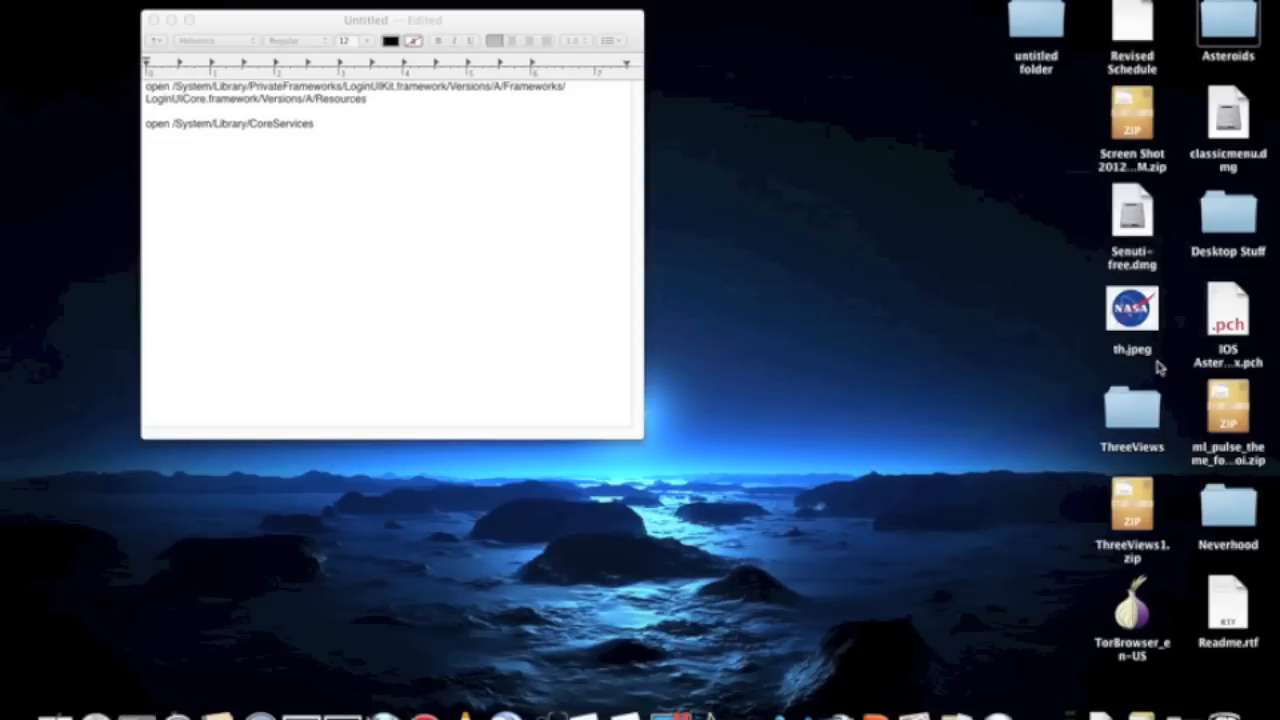
pyautogui.click(10, 8)
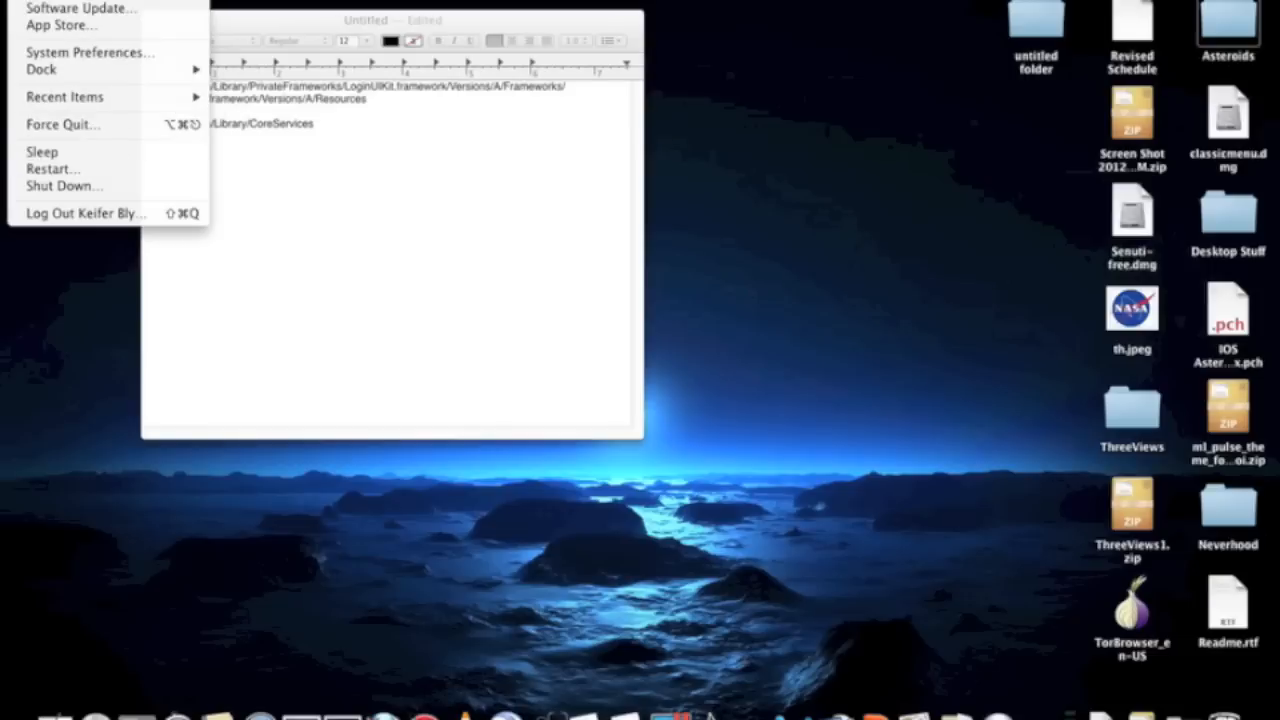
pyautogui.click(70, 7)
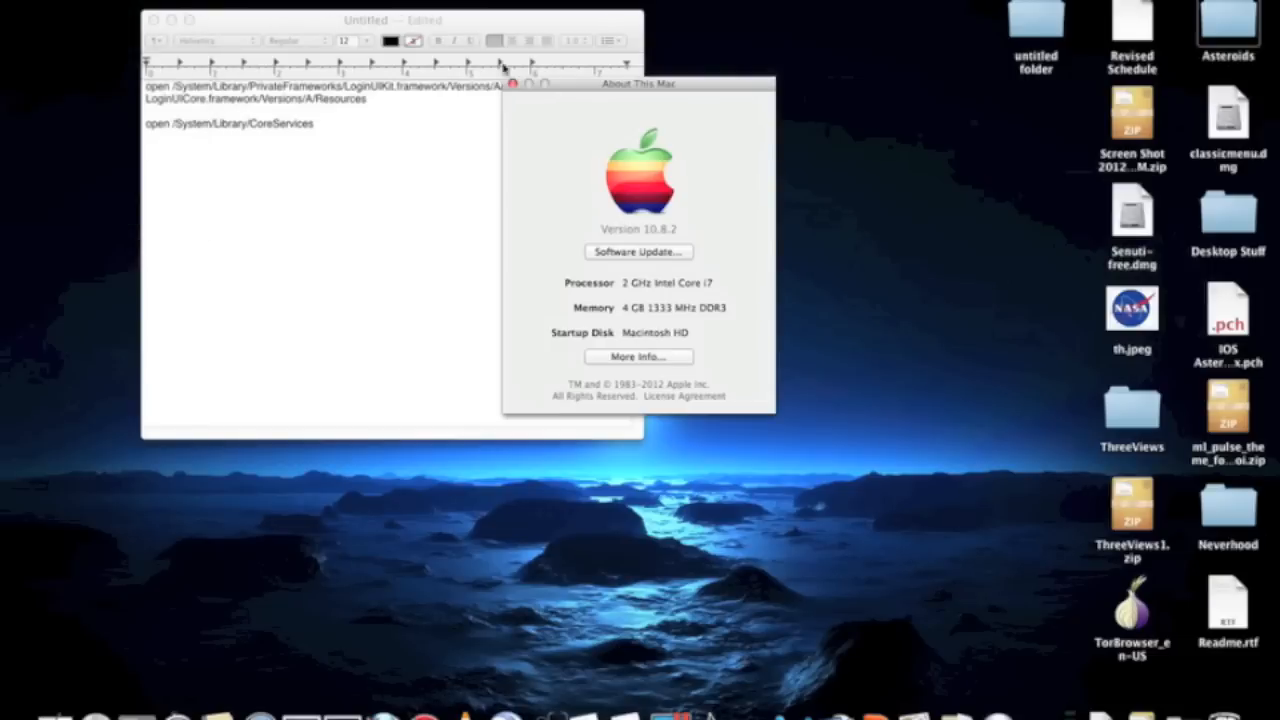
pyautogui.click(510, 68)
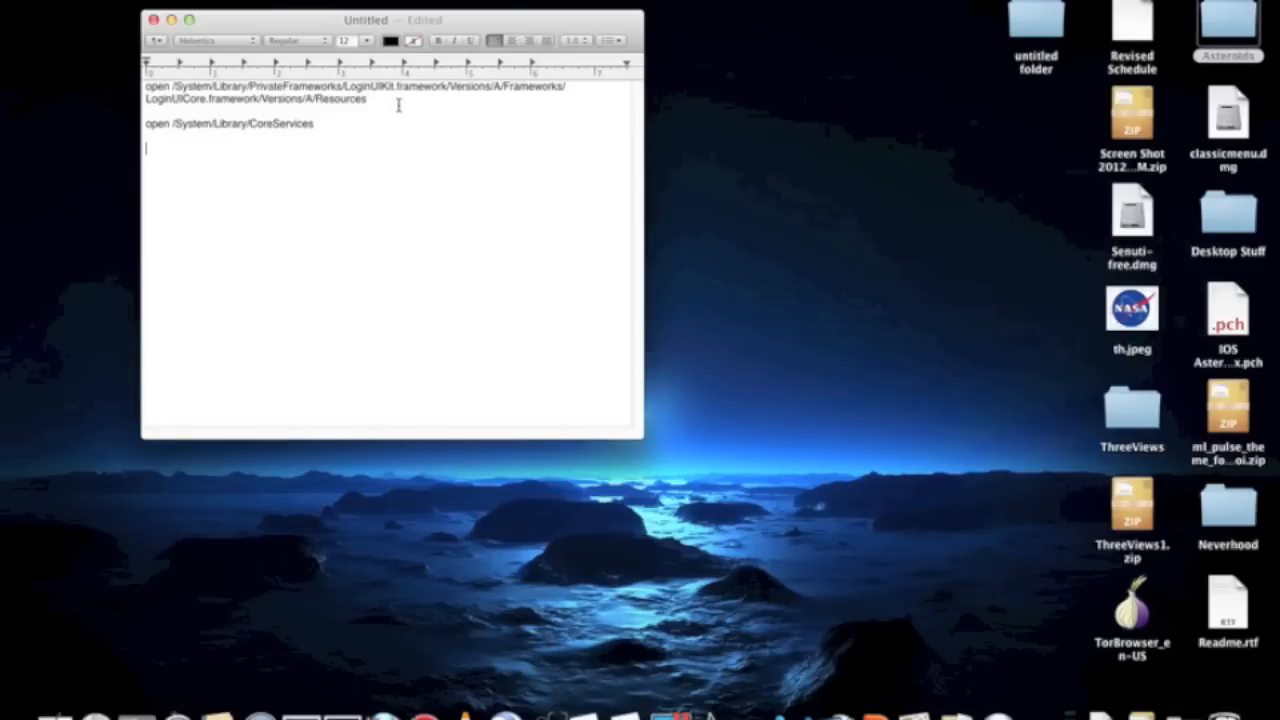
pyautogui.moveTo(1232, 228)
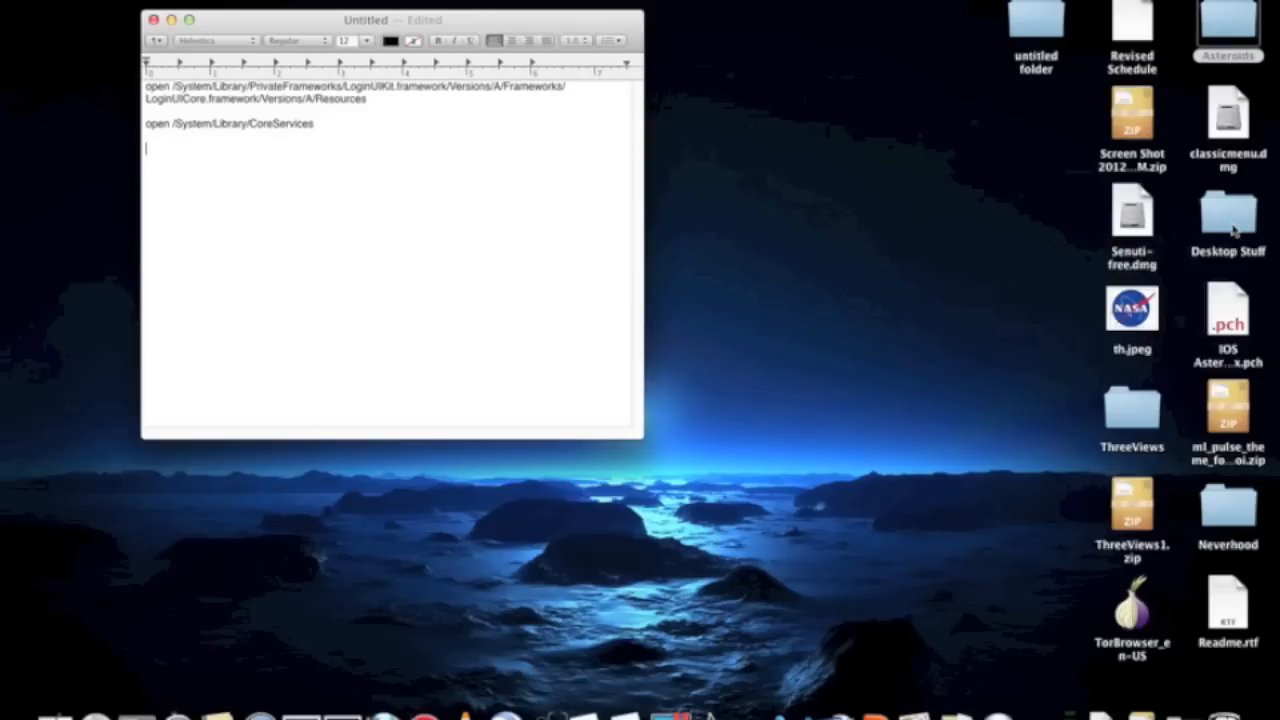
# Step: Search 'ap' within the Desktop Stuff folder, then launch Terminal
pyautogui.doubleClick(1227, 210)
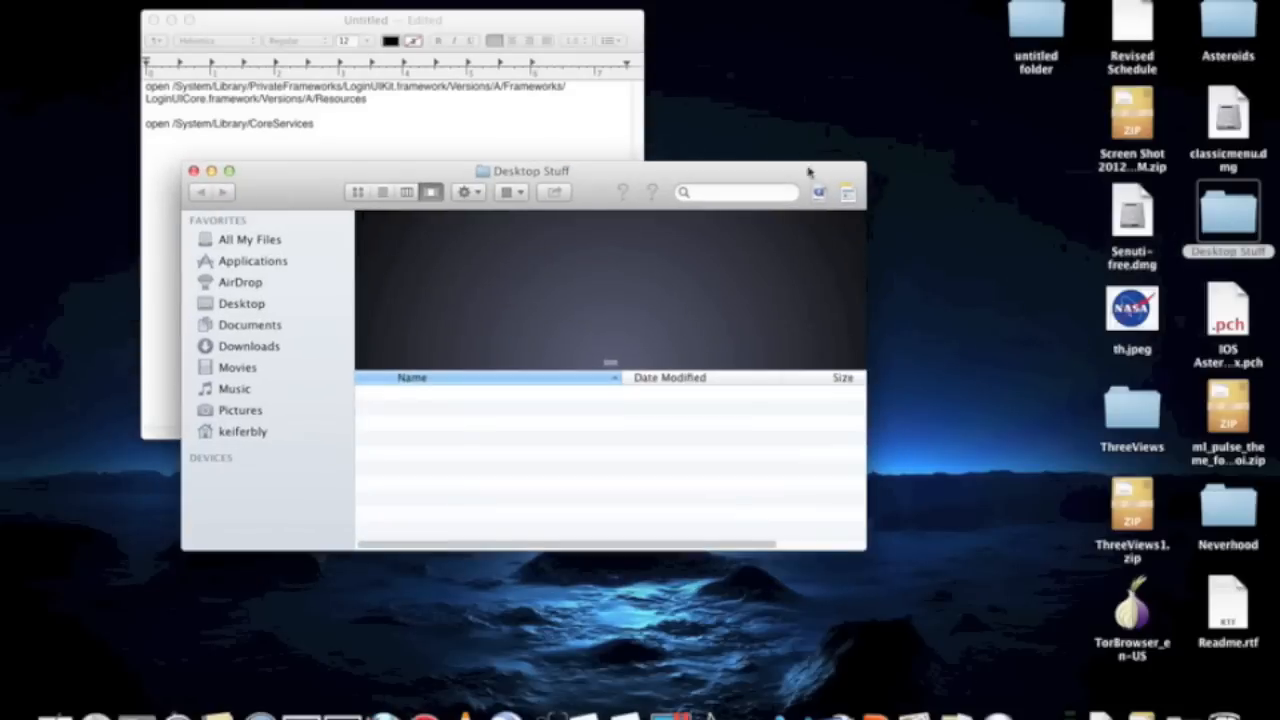
pyautogui.write('apple')
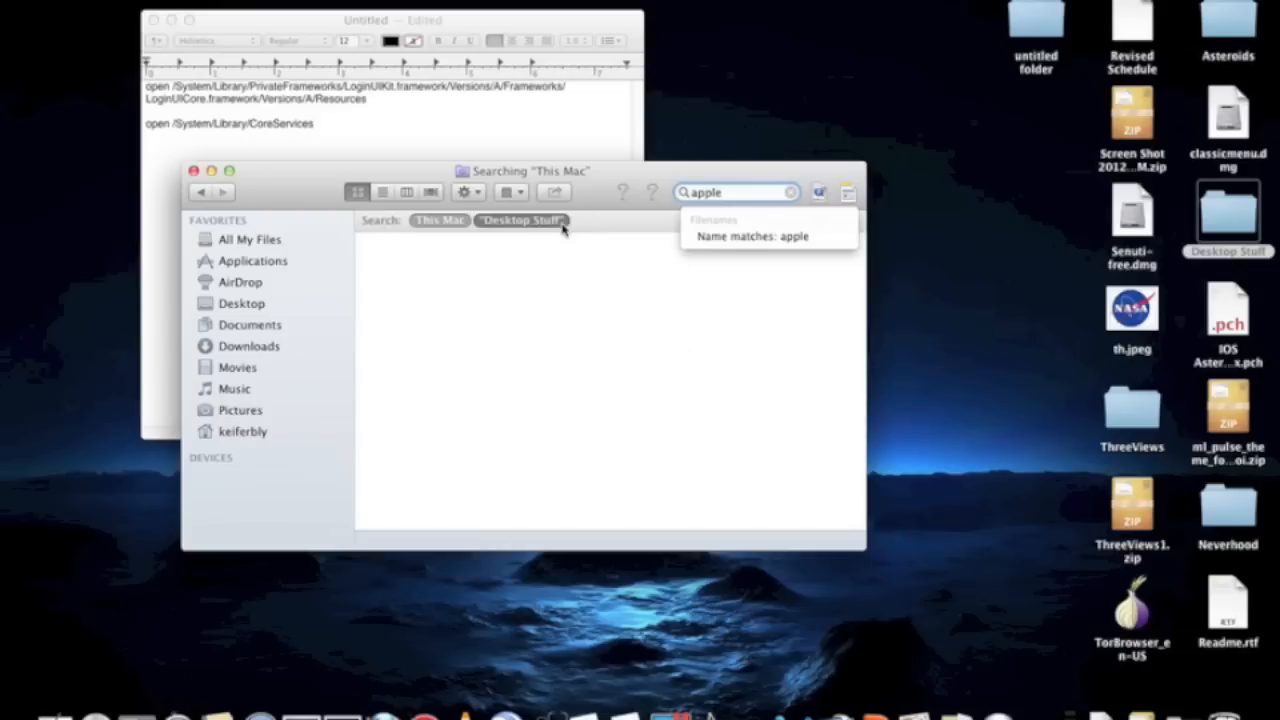
pyautogui.click(519, 220)
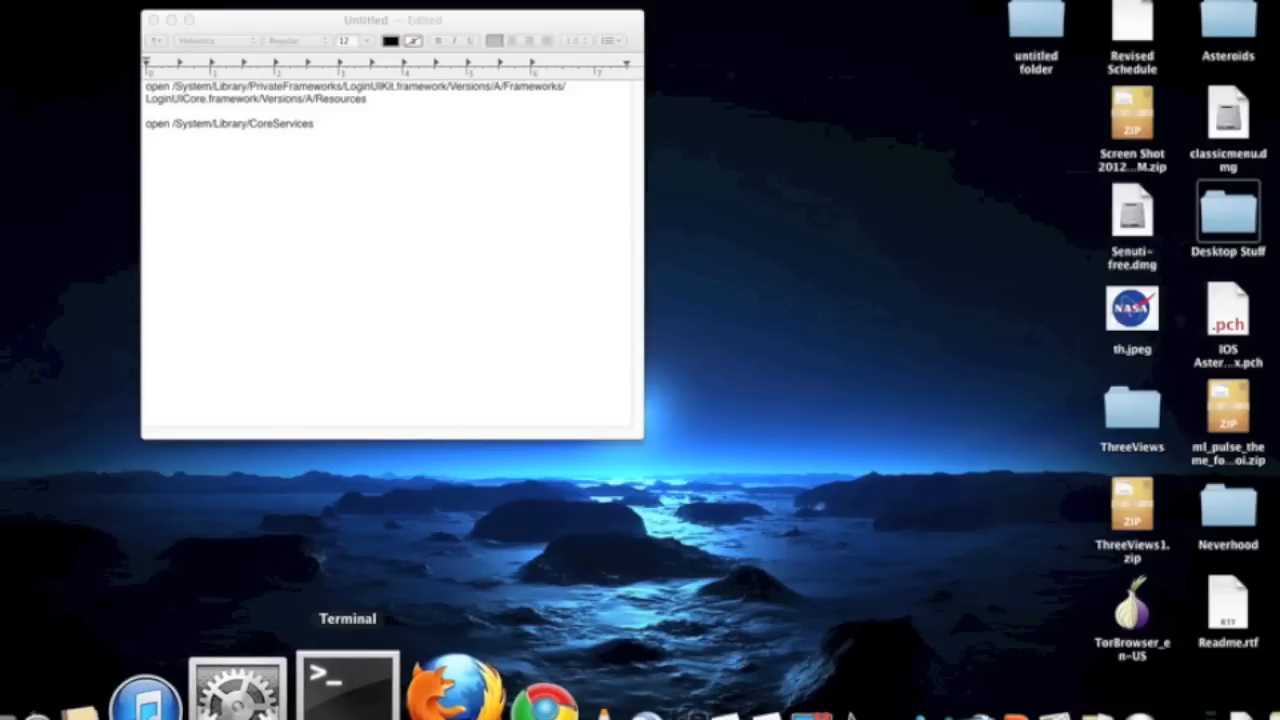
pyautogui.click(347, 685)
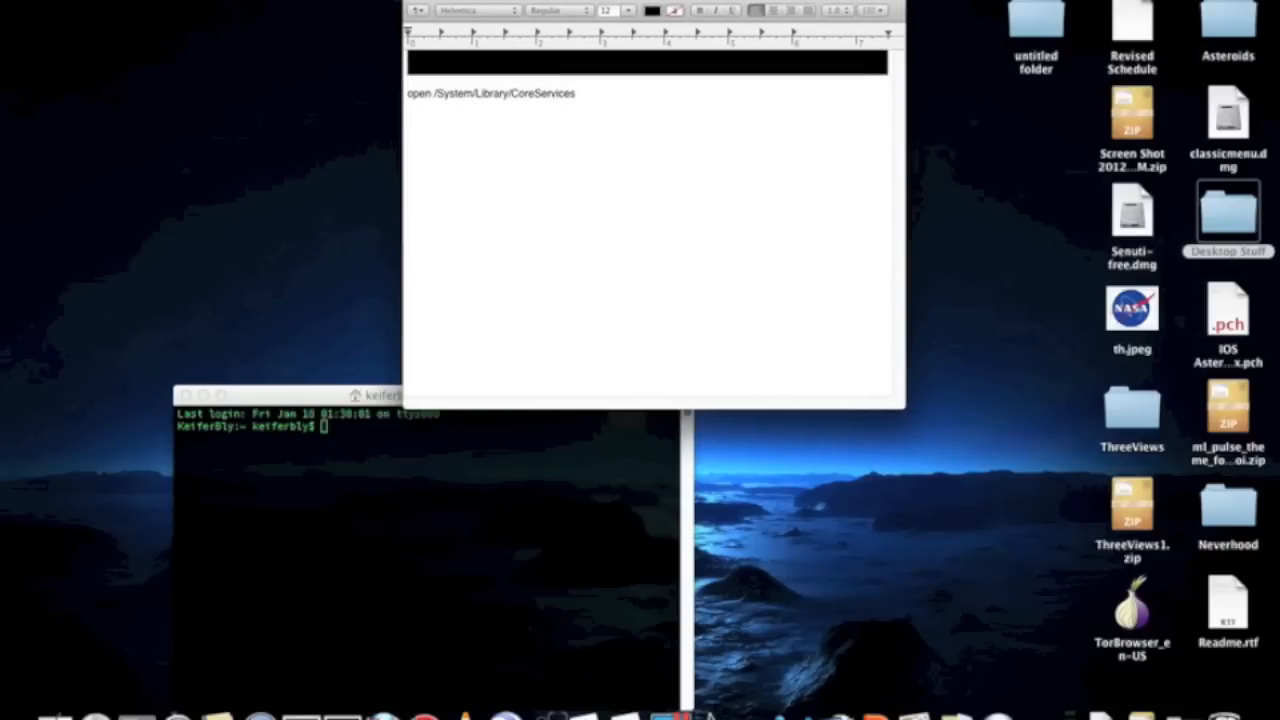
pyautogui.moveTo(307, 393)
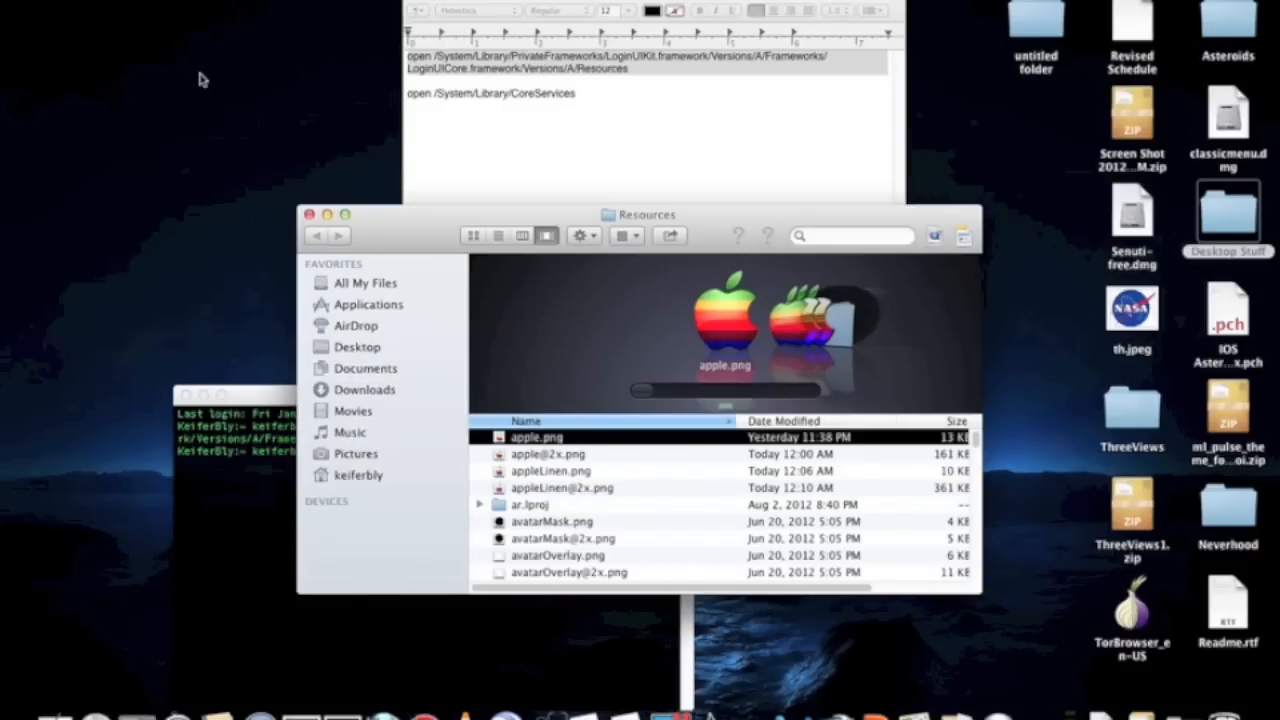
pyautogui.moveTo(502, 400)
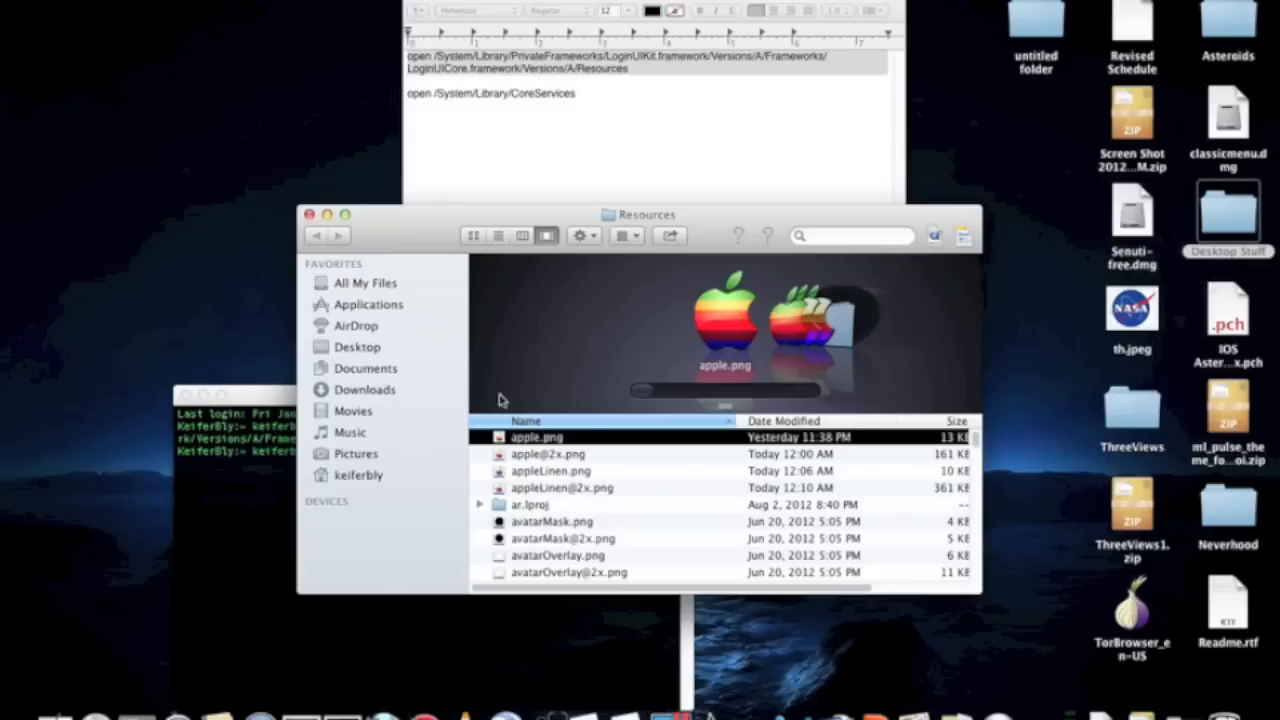
pyautogui.click(561, 487)
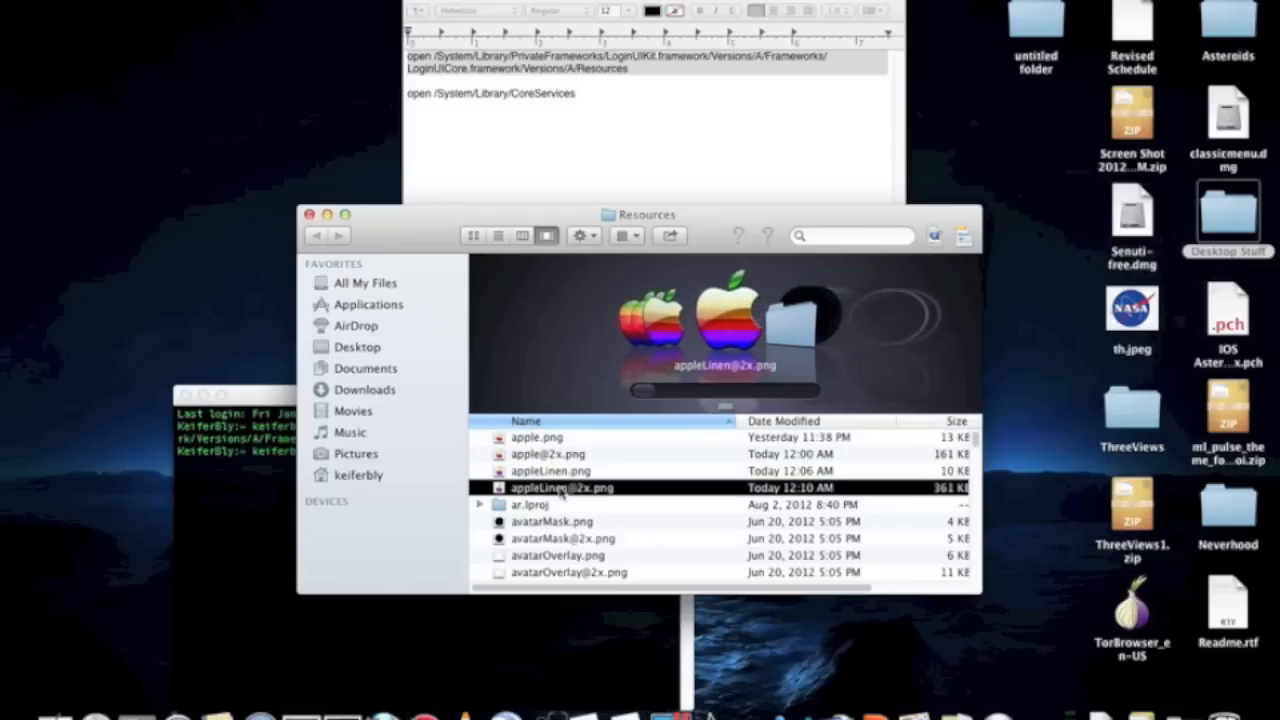
pyautogui.click(550, 470)
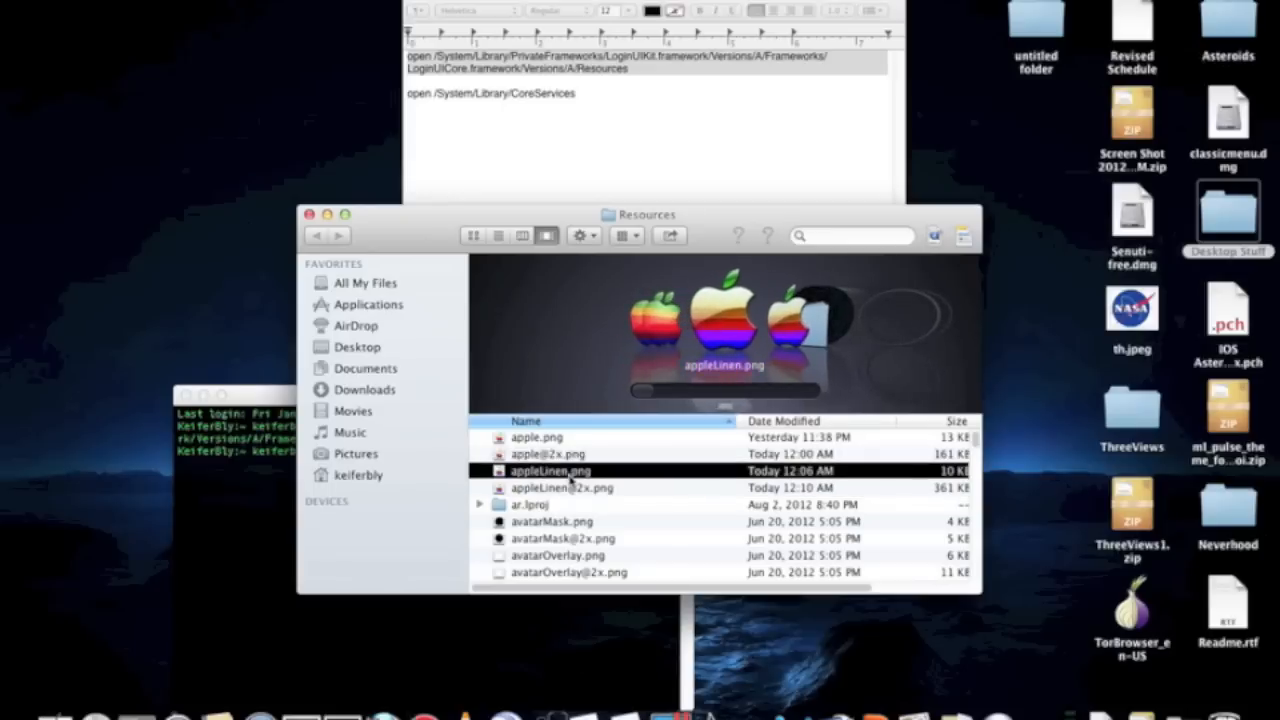
pyautogui.click(561, 488)
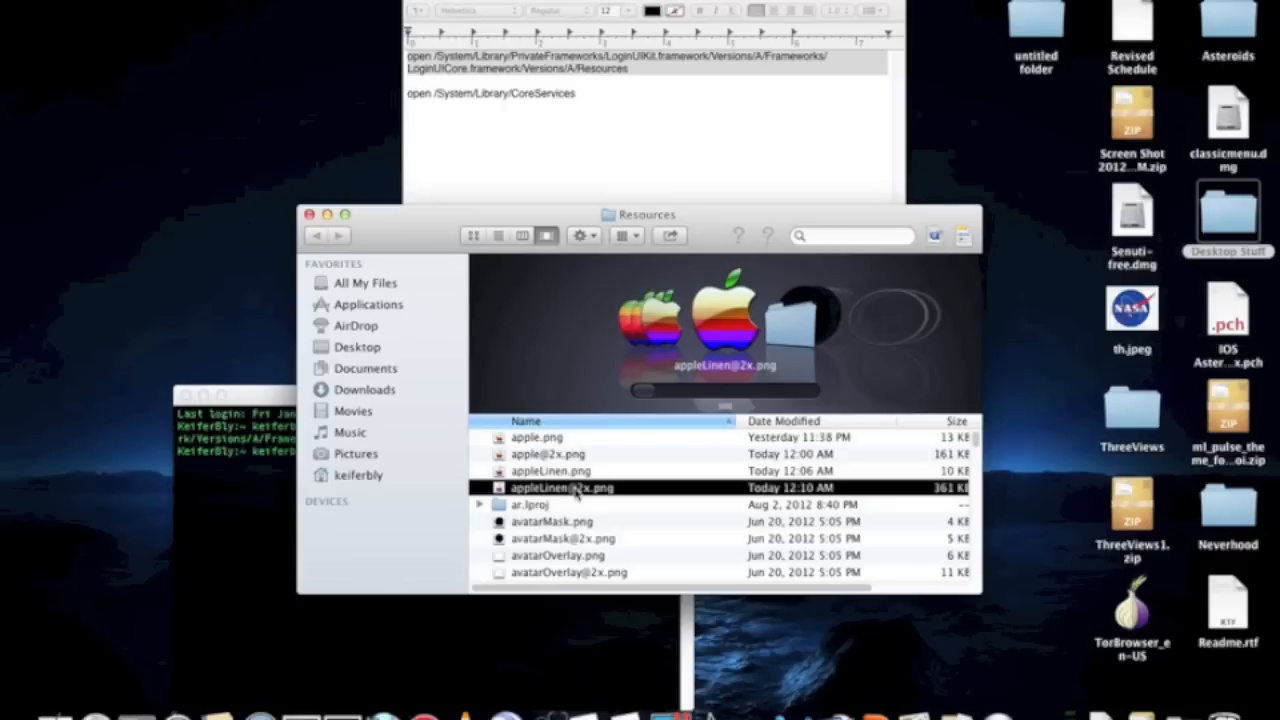
pyautogui.click(551, 470)
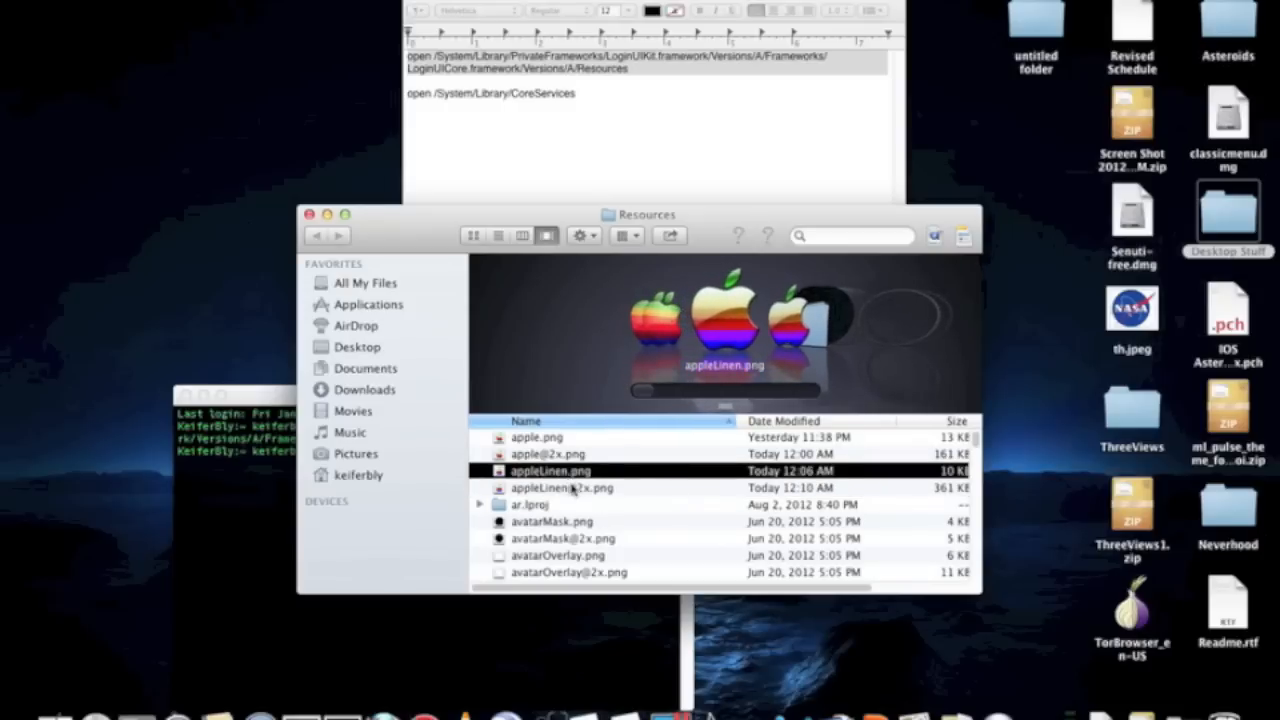
pyautogui.click(561, 488)
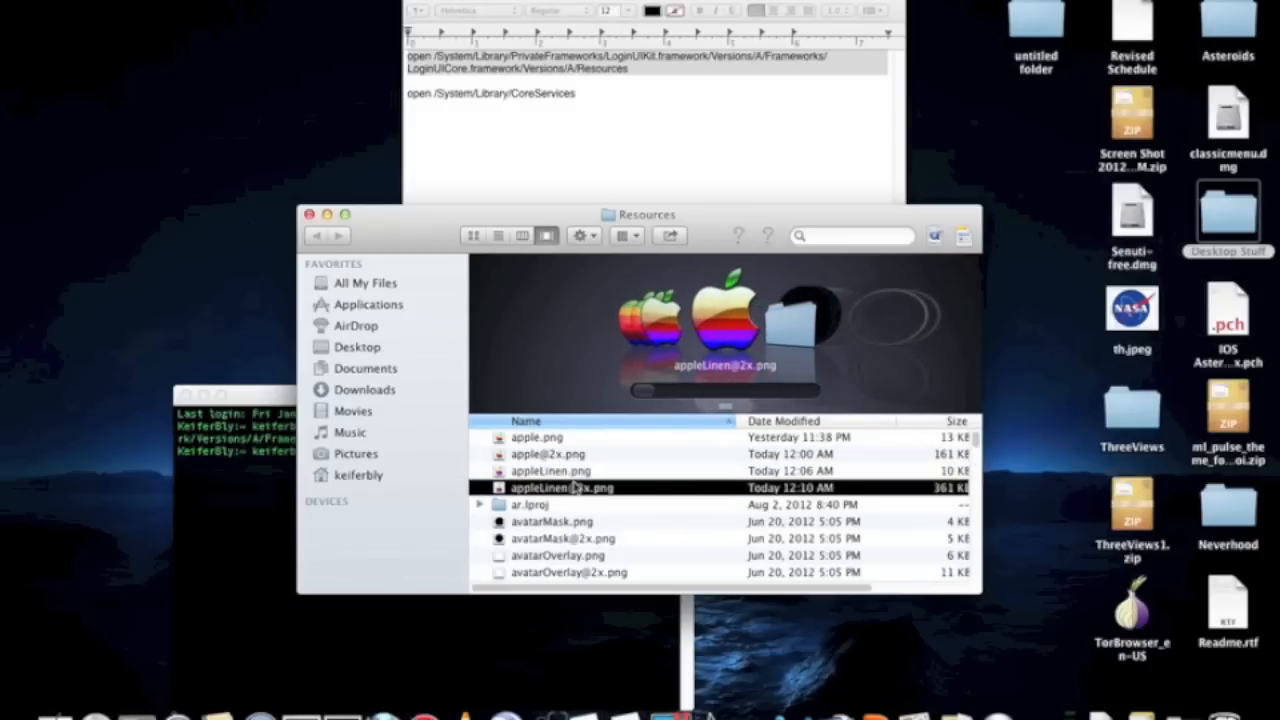
pyautogui.click(551, 470)
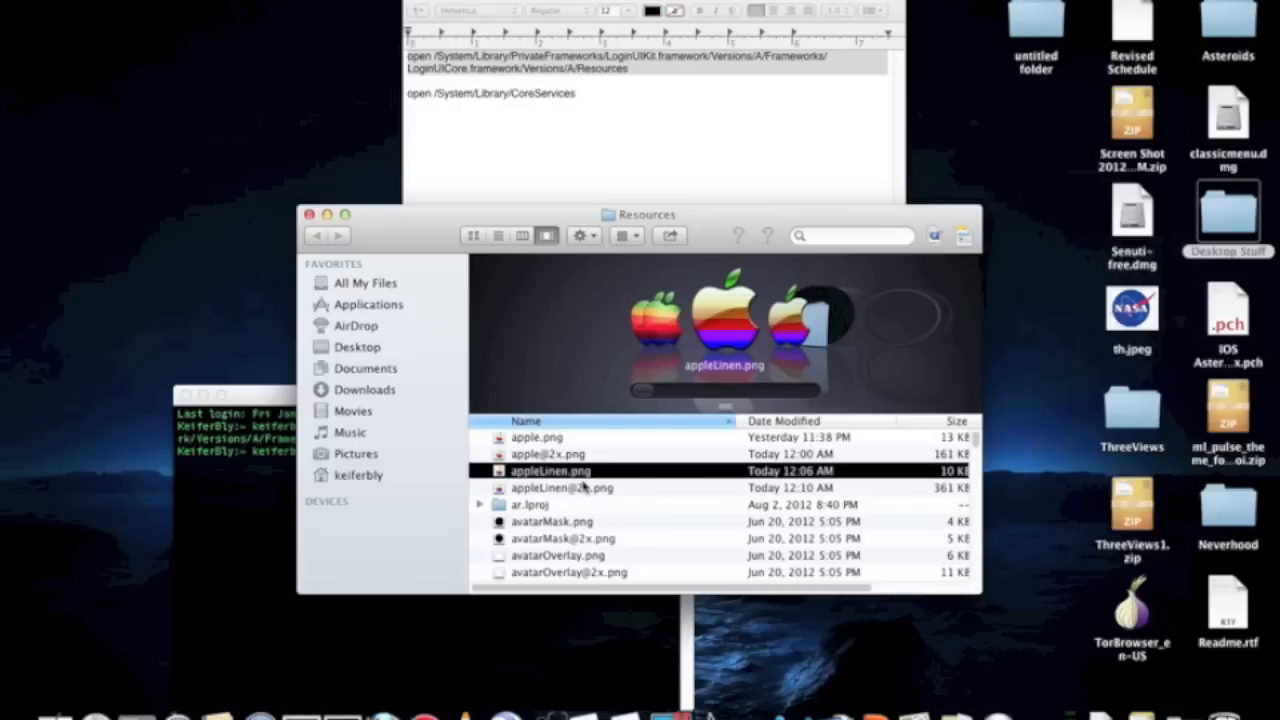
pyautogui.click(561, 488)
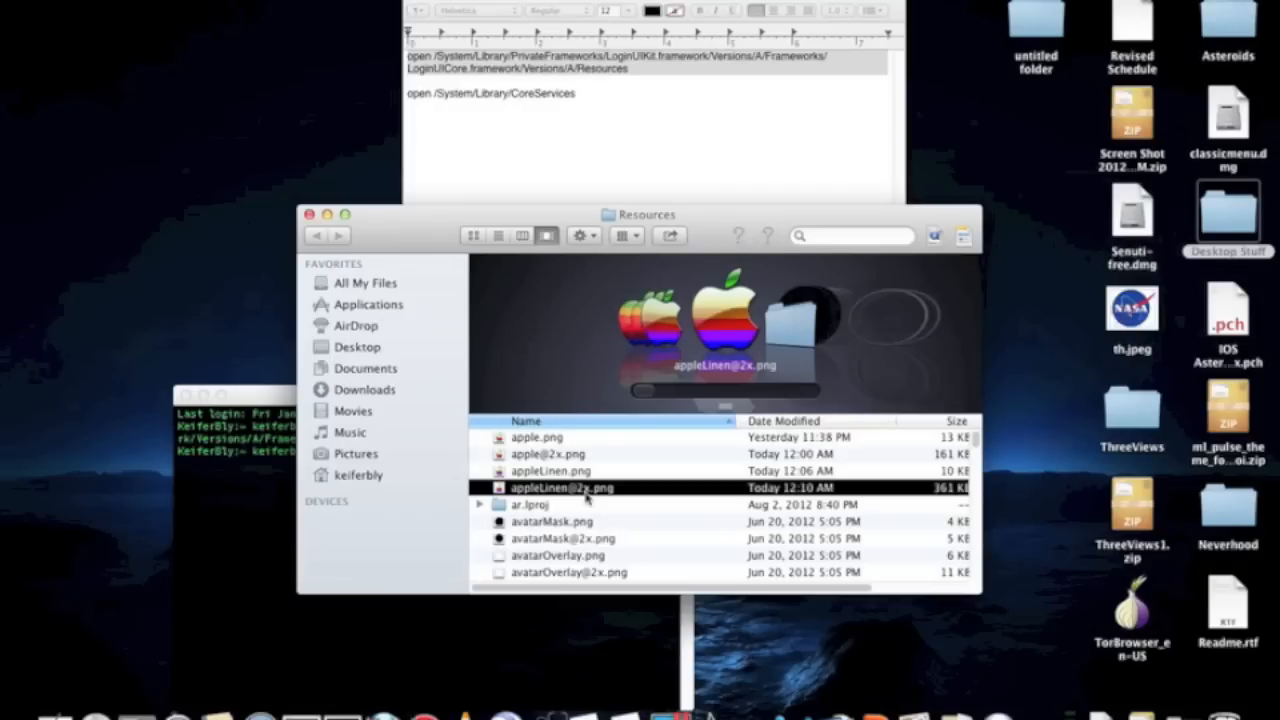
pyautogui.click(551, 470)
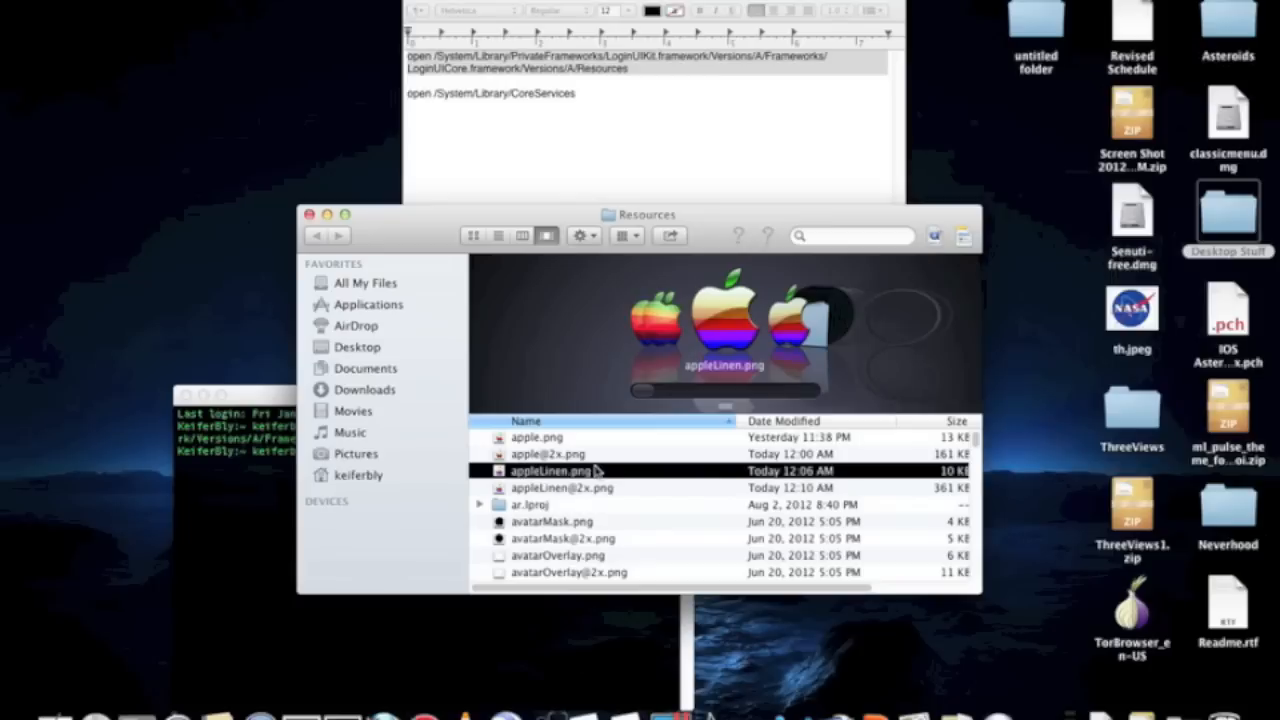
pyautogui.moveTo(529, 493)
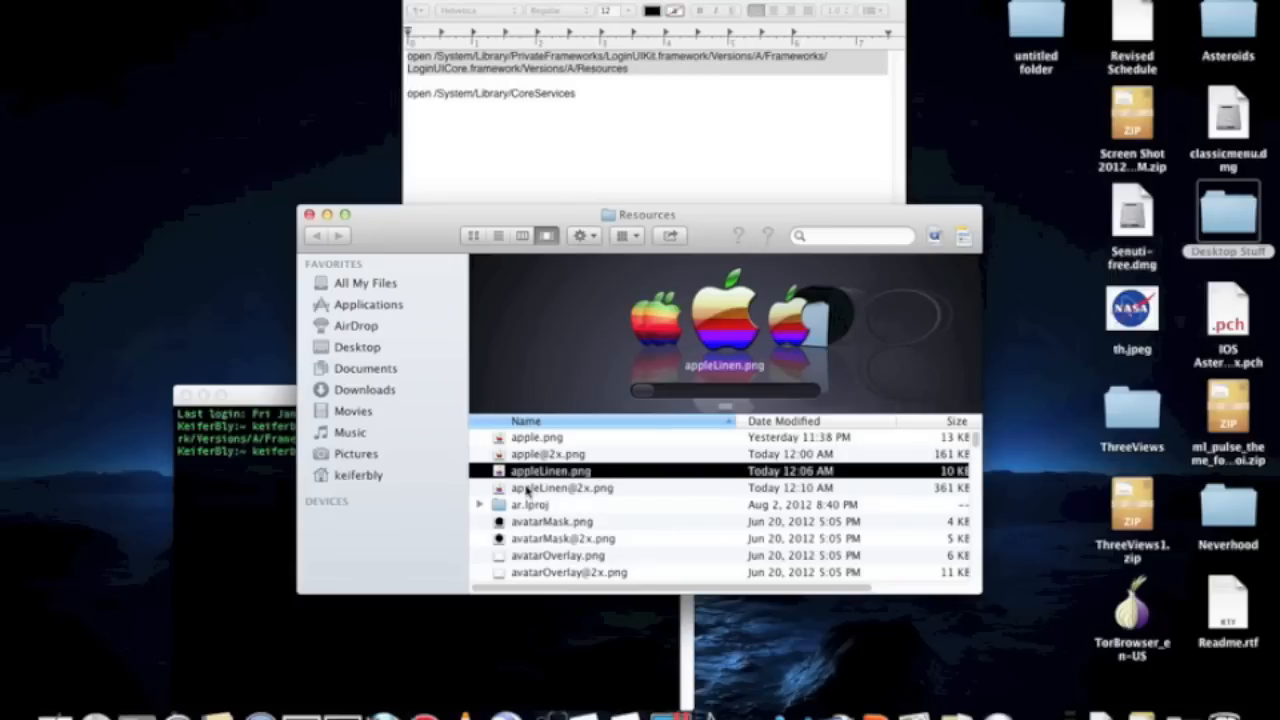
pyautogui.moveTo(537, 483)
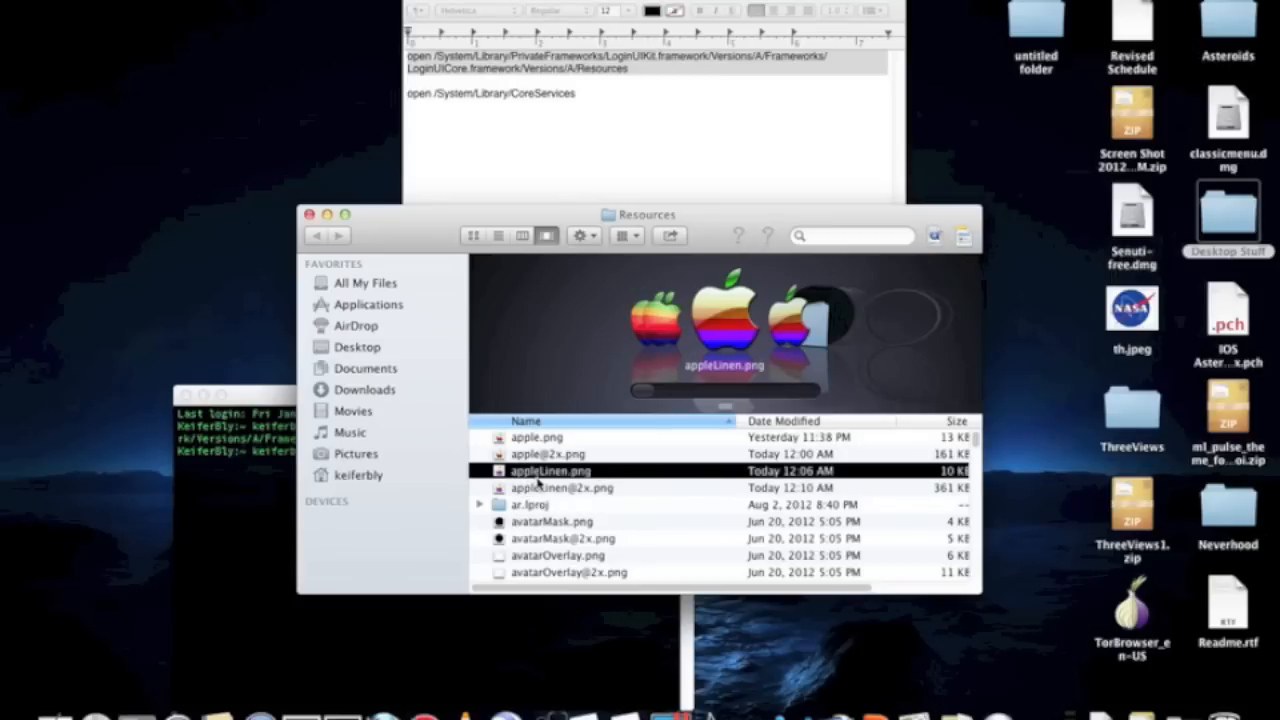
# Step: Preview appleLinen.png alone, then select both appleLinen images together
pyautogui.click(561, 488)
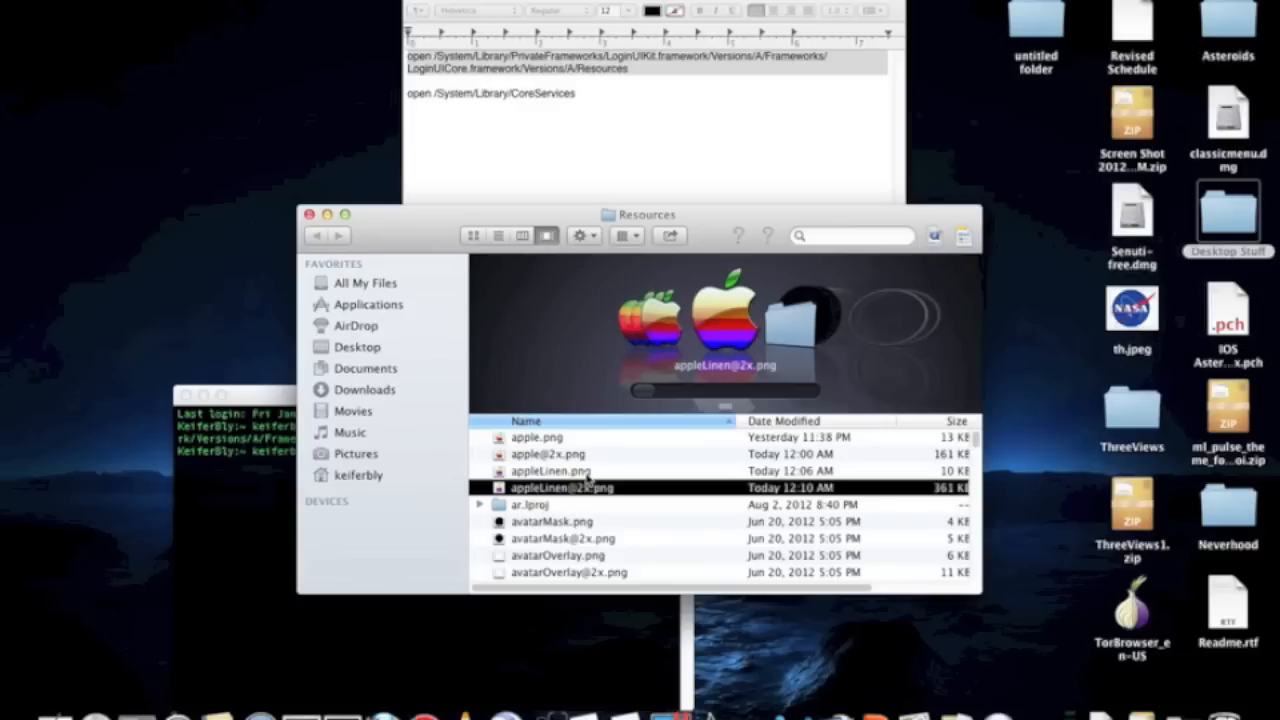
pyautogui.click(551, 470)
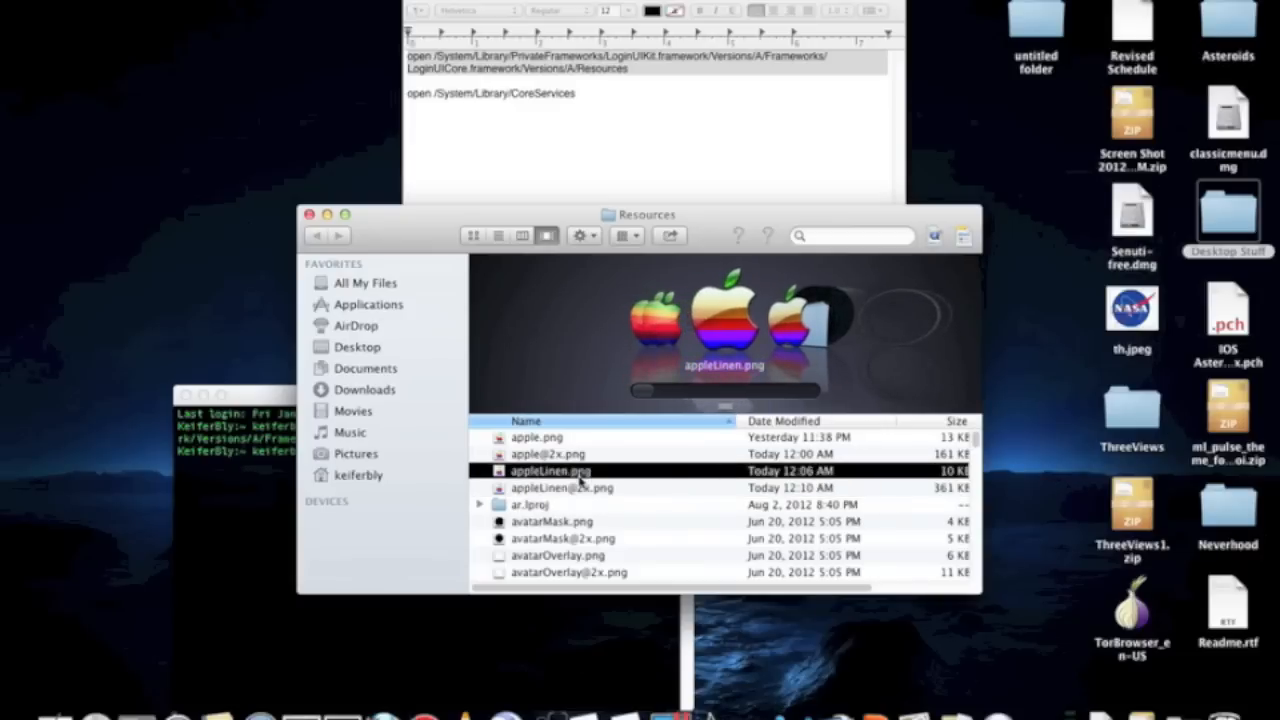
pyautogui.click(561, 488)
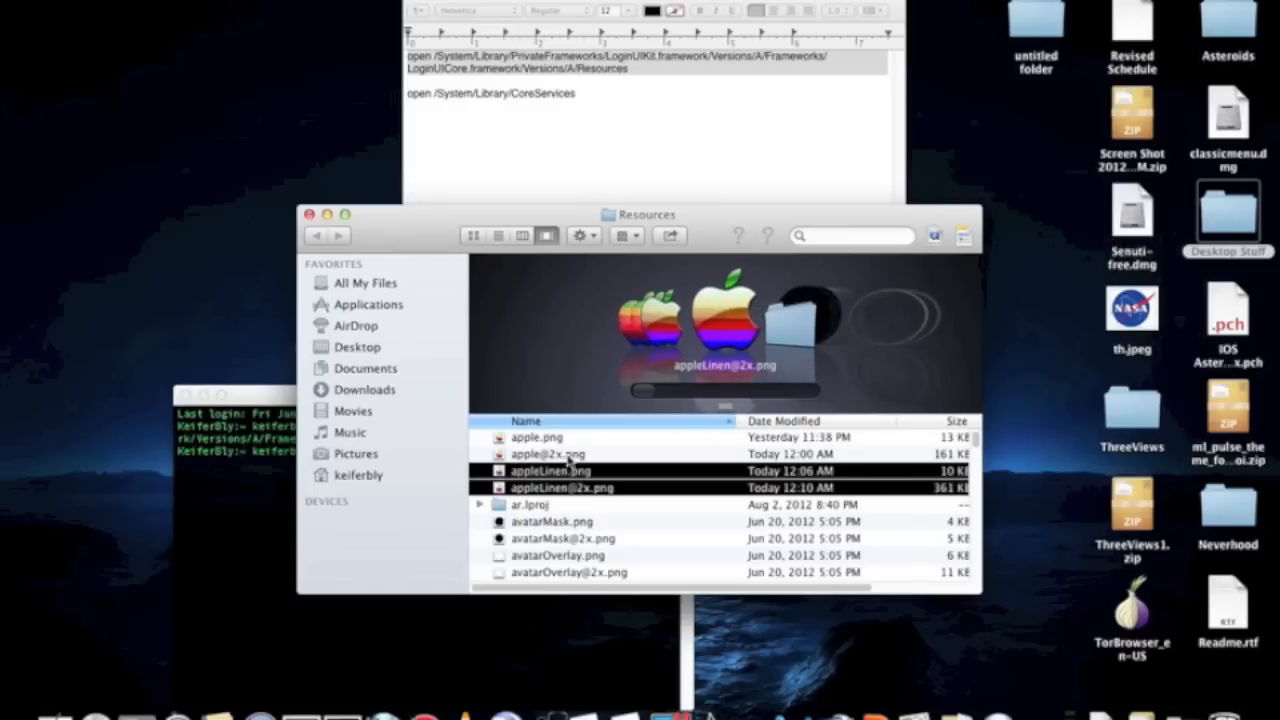
pyautogui.click(551, 470)
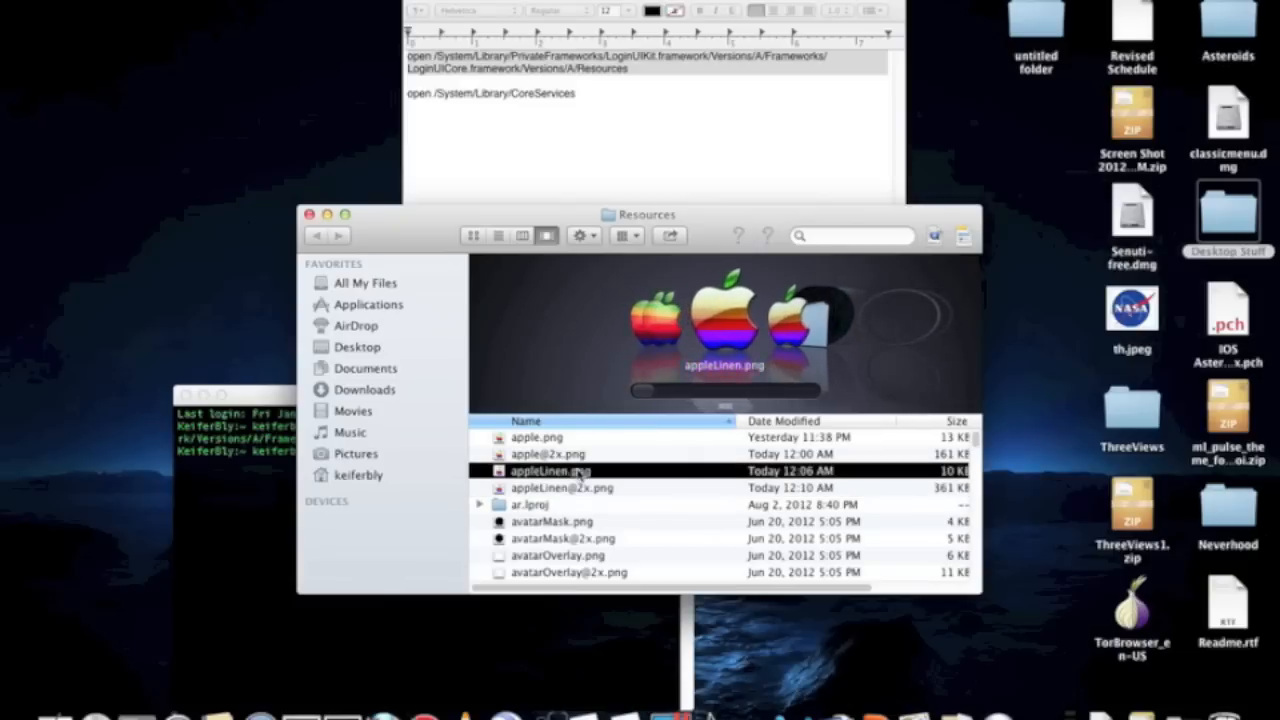
pyautogui.click(561, 488)
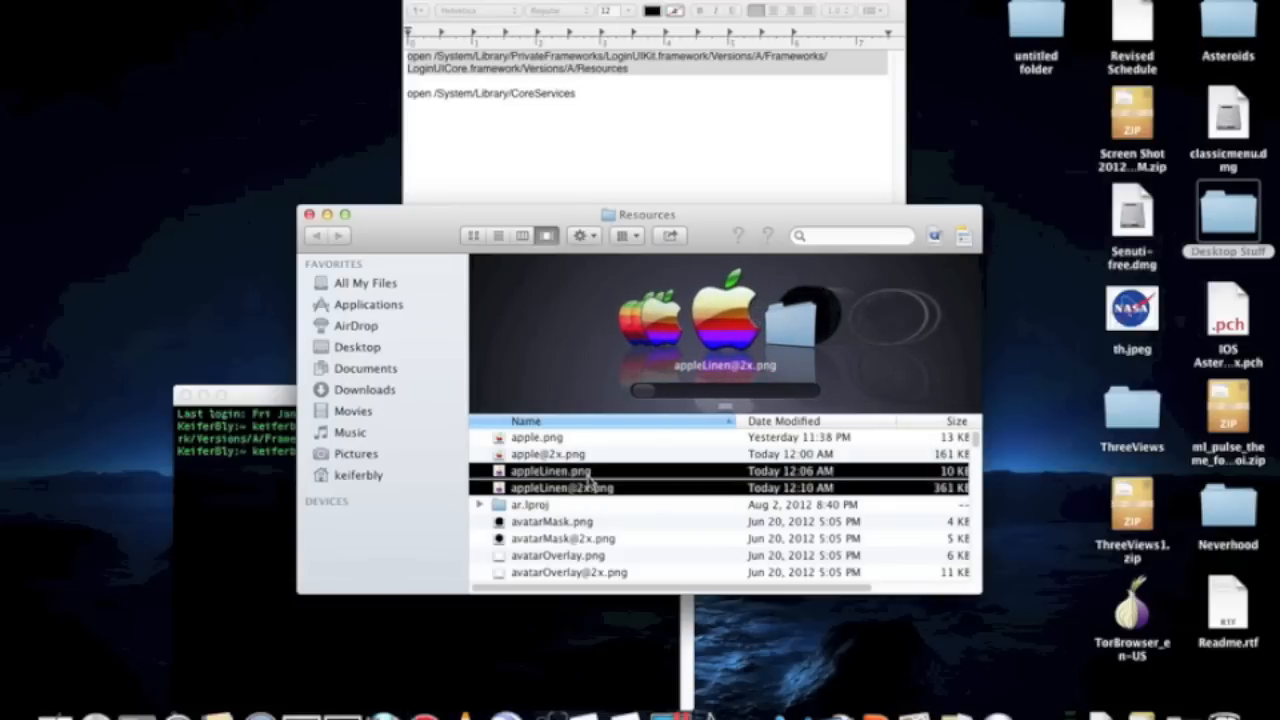
pyautogui.moveTo(700, 325)
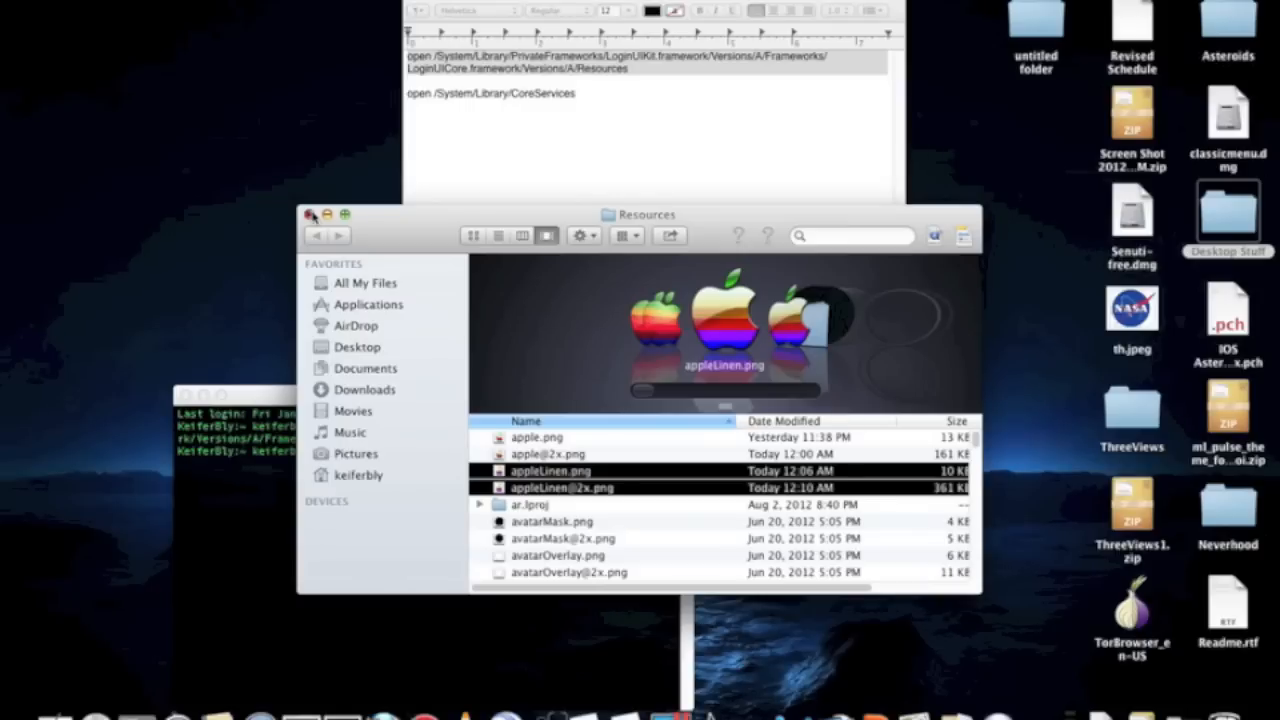
# Step: Close the login UI Resources folder and select the 'open /System/Library/CoreServices' command
pyautogui.click(311, 214)
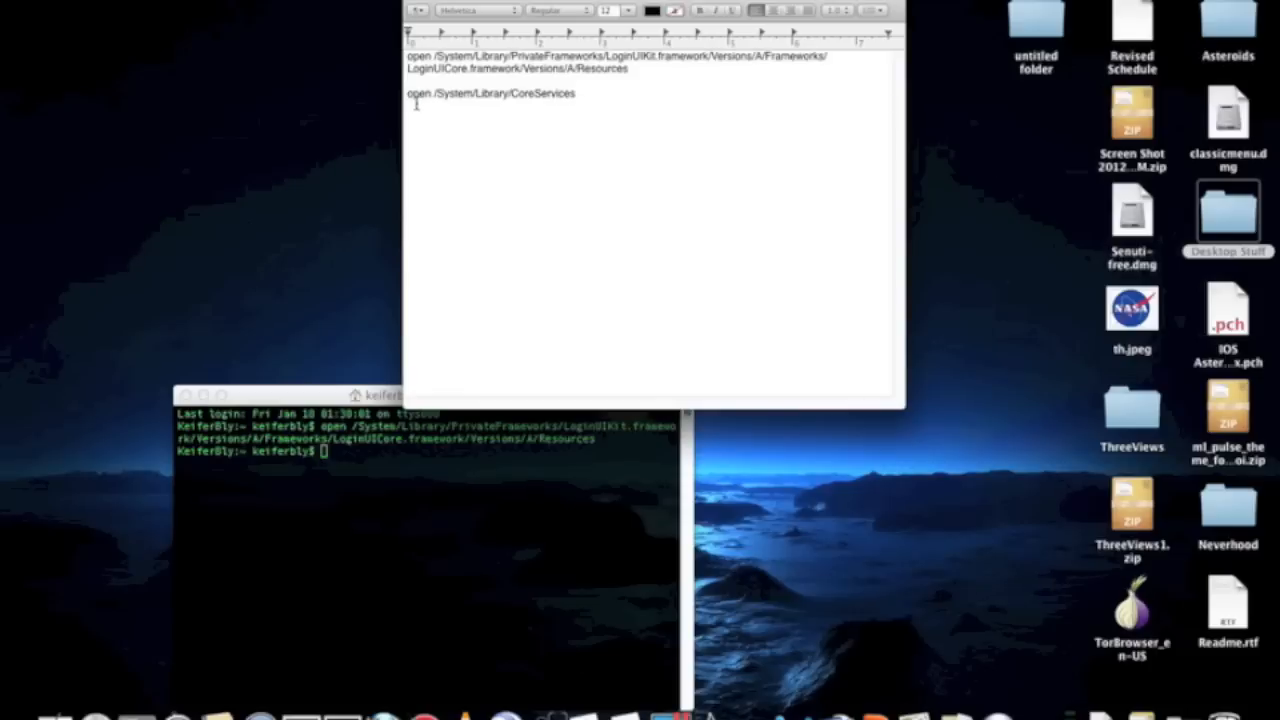
pyautogui.tripleClick(490, 93)
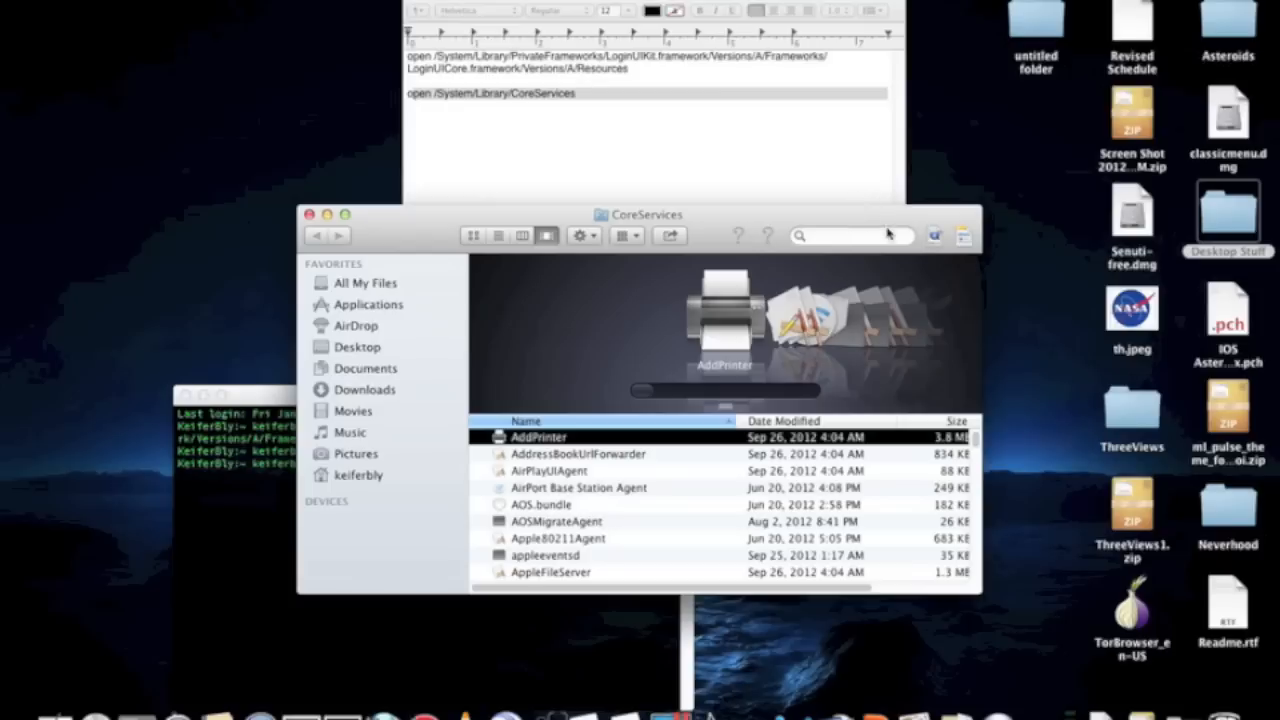
# Step: Search 'login' scoped to CoreServices and show loginwindow's package contents
pyautogui.write('login')
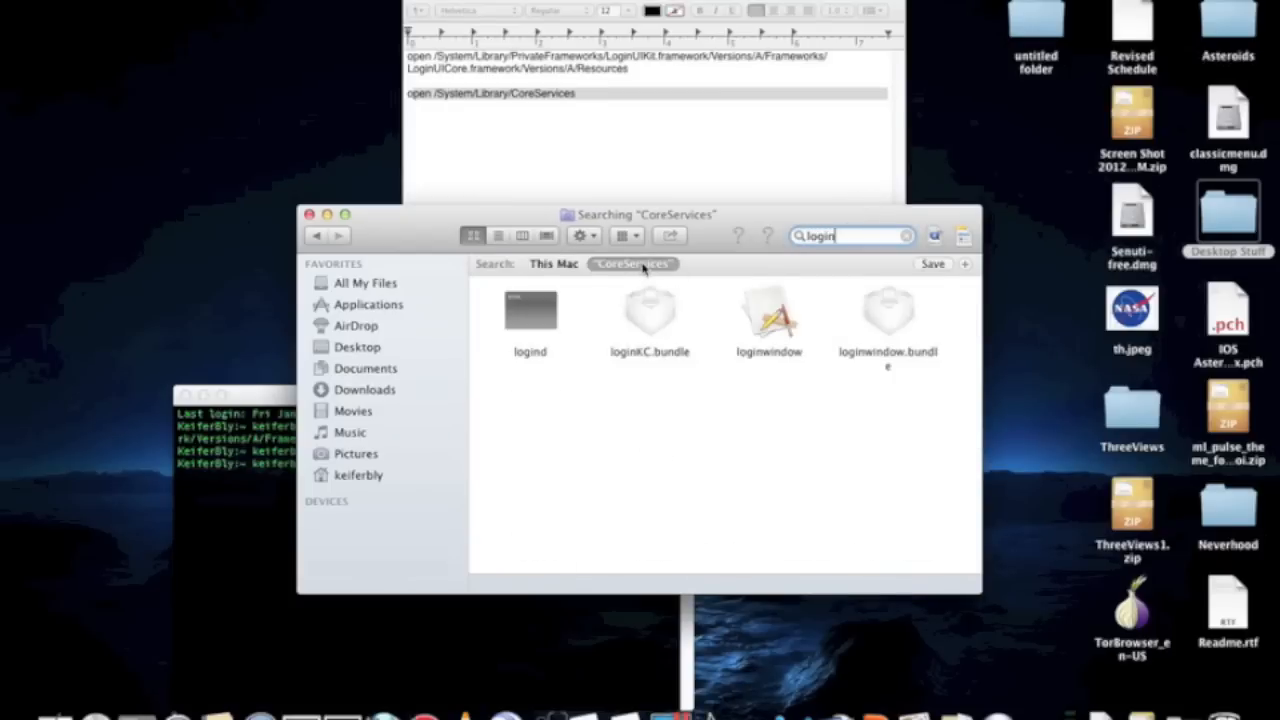
pyautogui.click(769, 310)
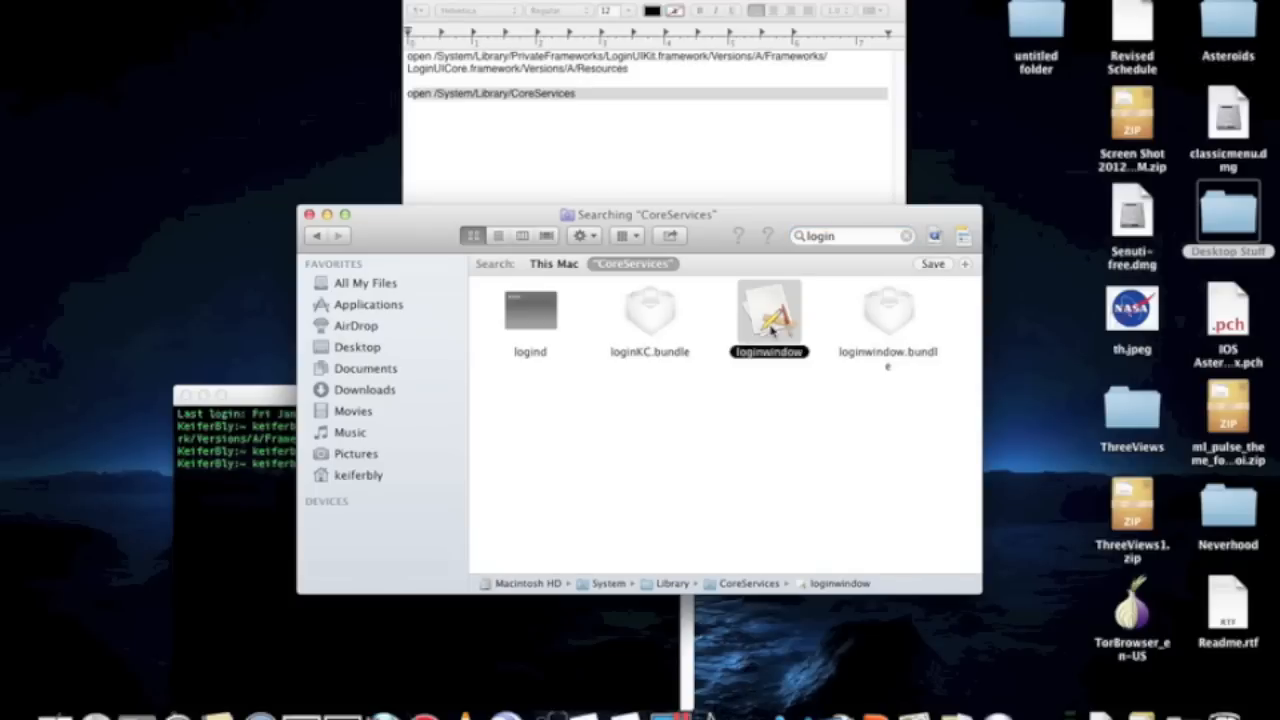
pyautogui.rightClick(768, 315)
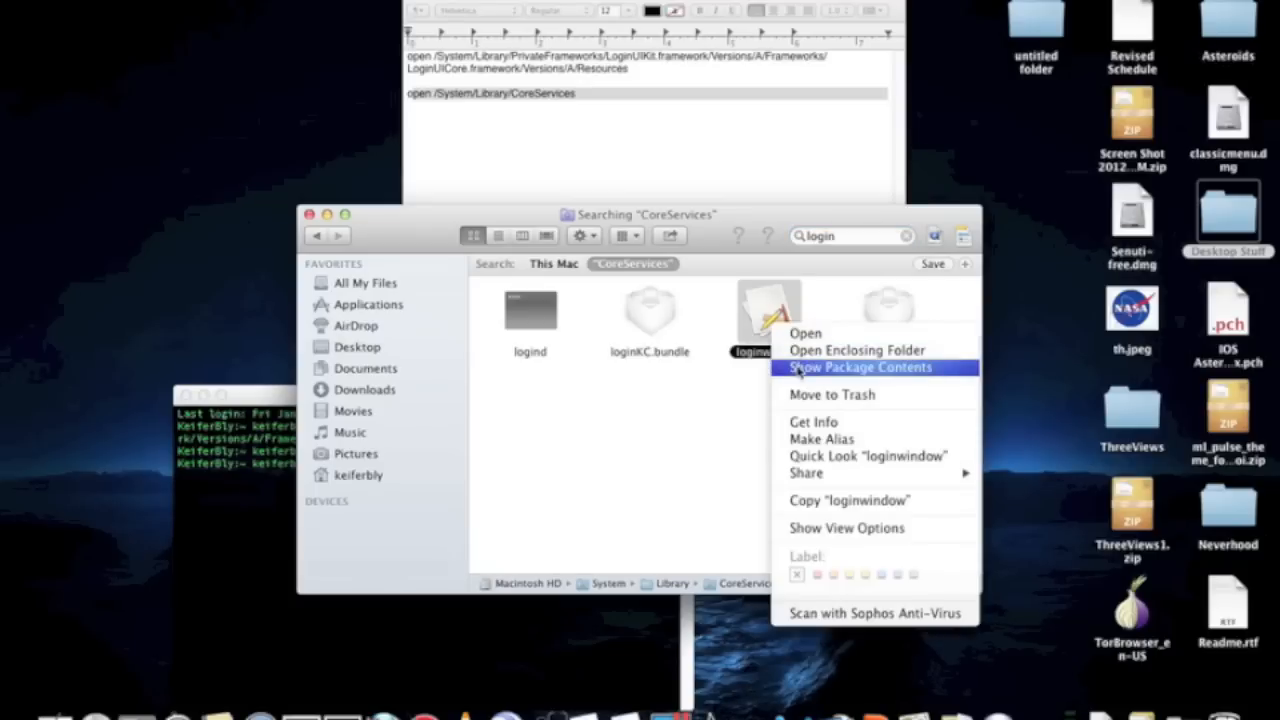
pyautogui.click(861, 367)
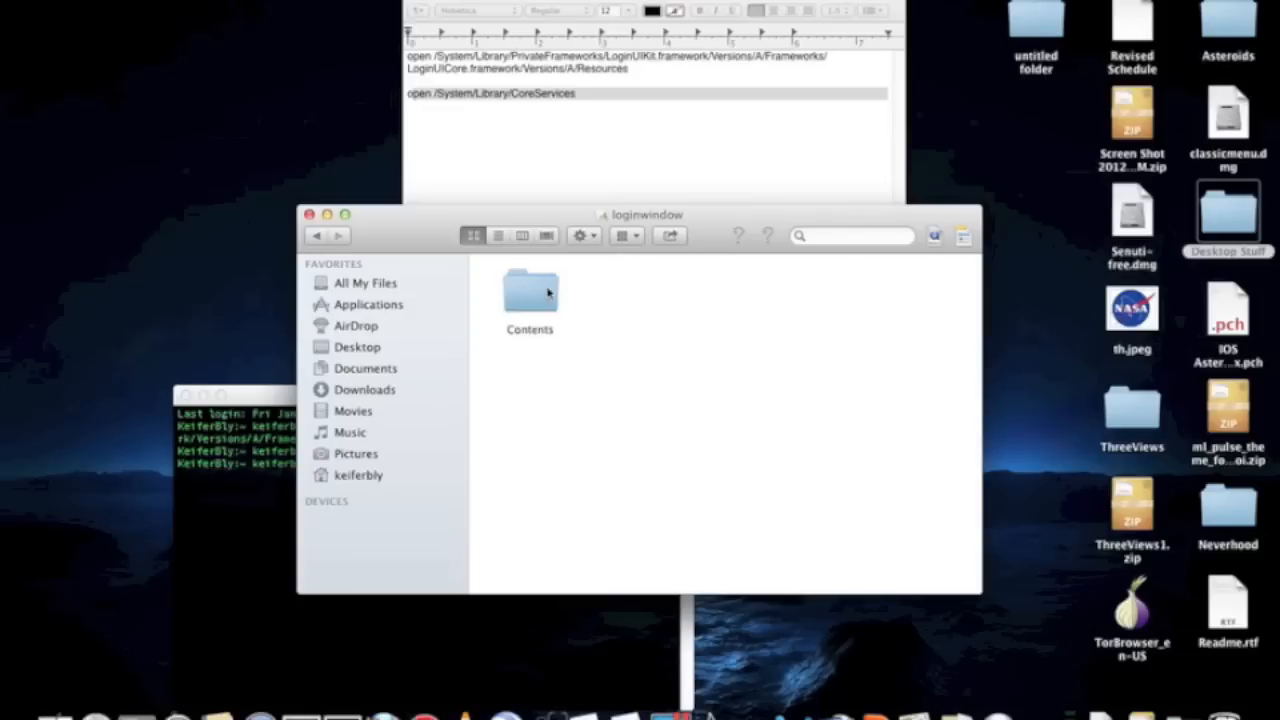
# Step: Open loginwindow's Contents folder and scroll down to the MacOSX logo images
pyautogui.doubleClick(529, 295)
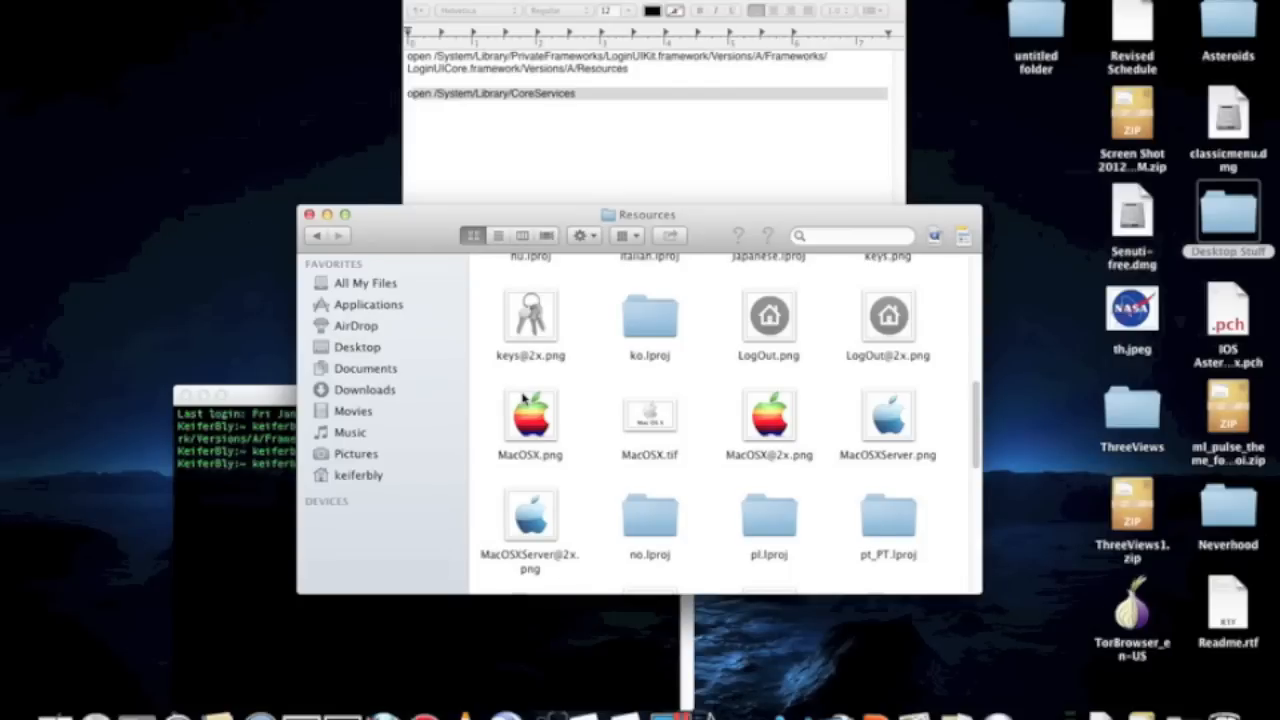
pyautogui.moveTo(710, 405)
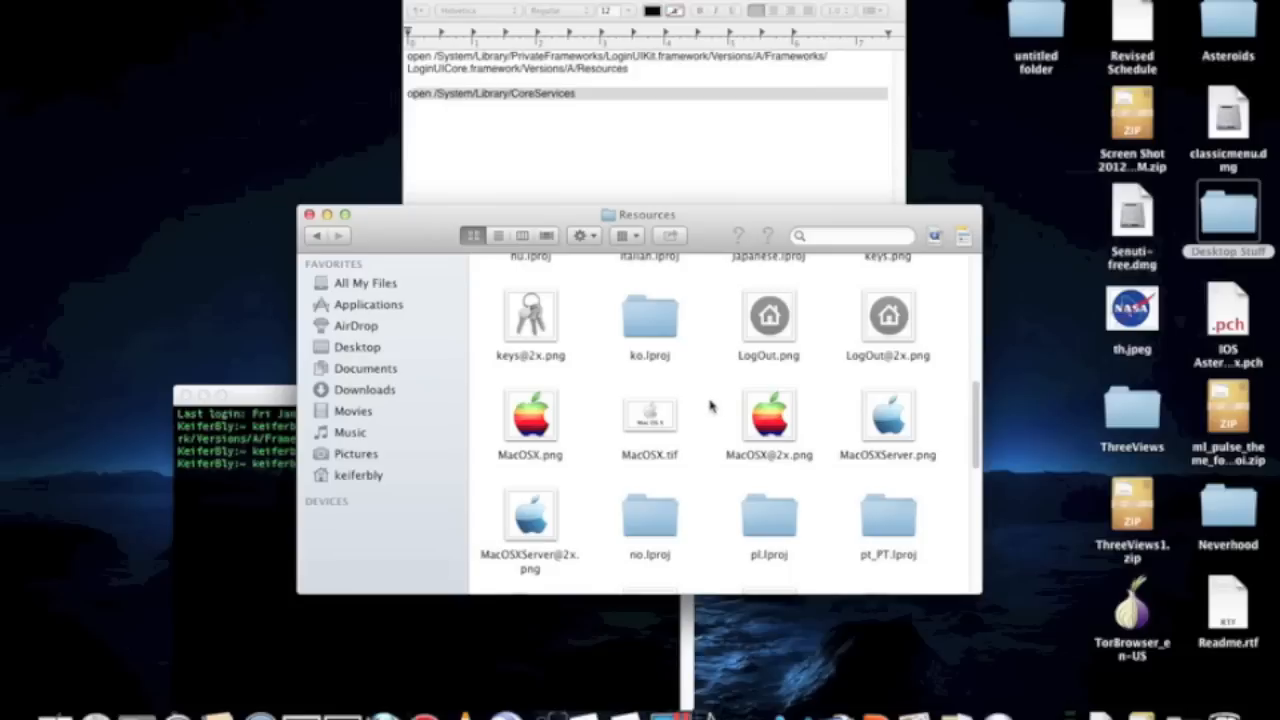
pyautogui.moveTo(780, 448)
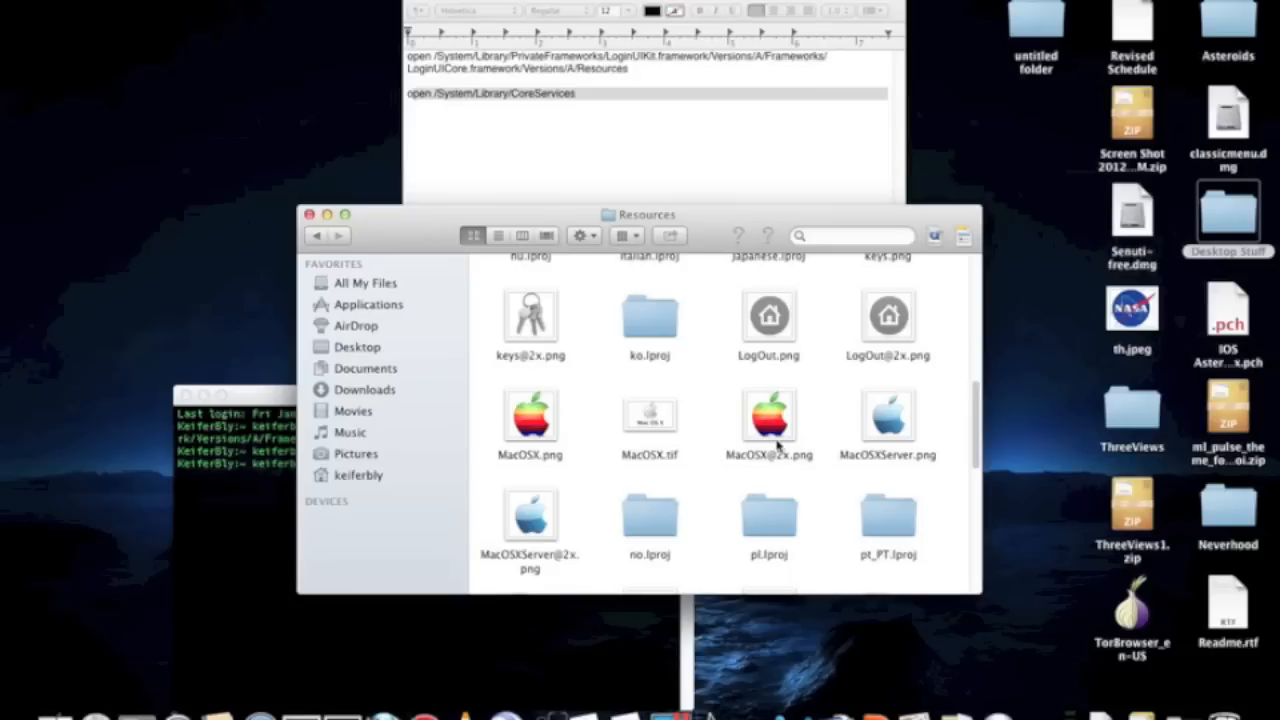
pyautogui.moveTo(760, 423)
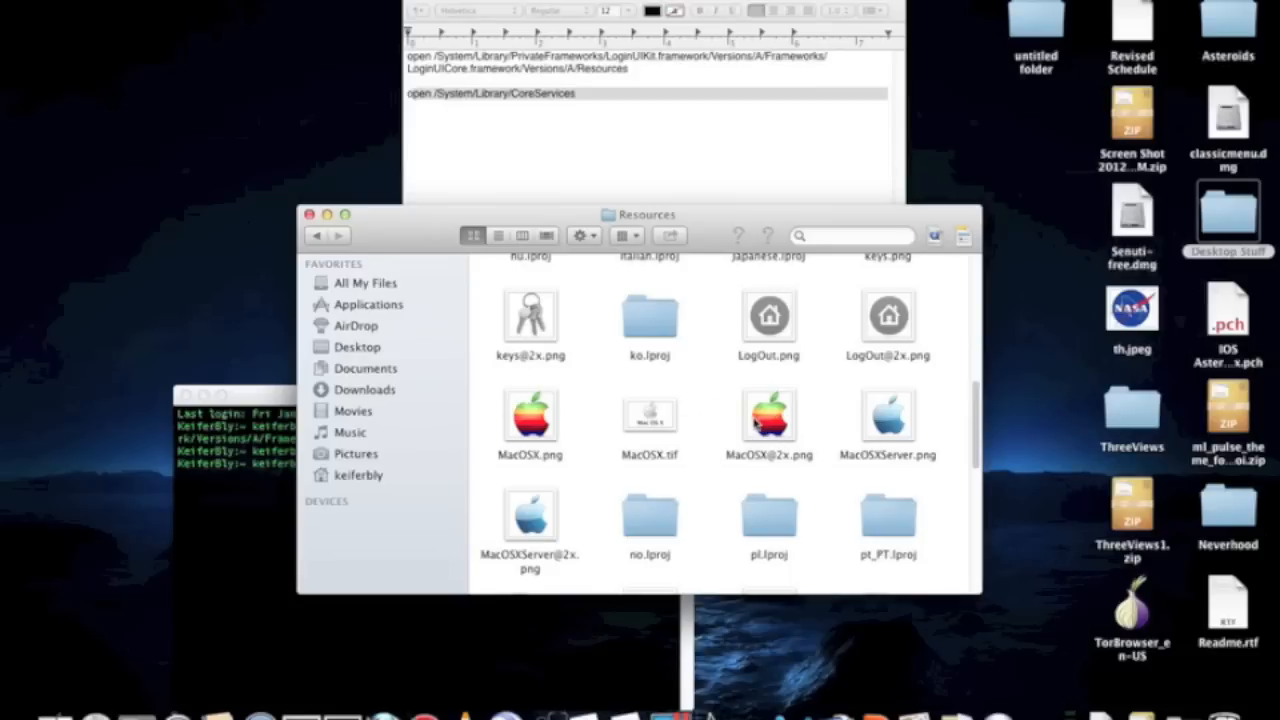
pyautogui.moveTo(538, 398)
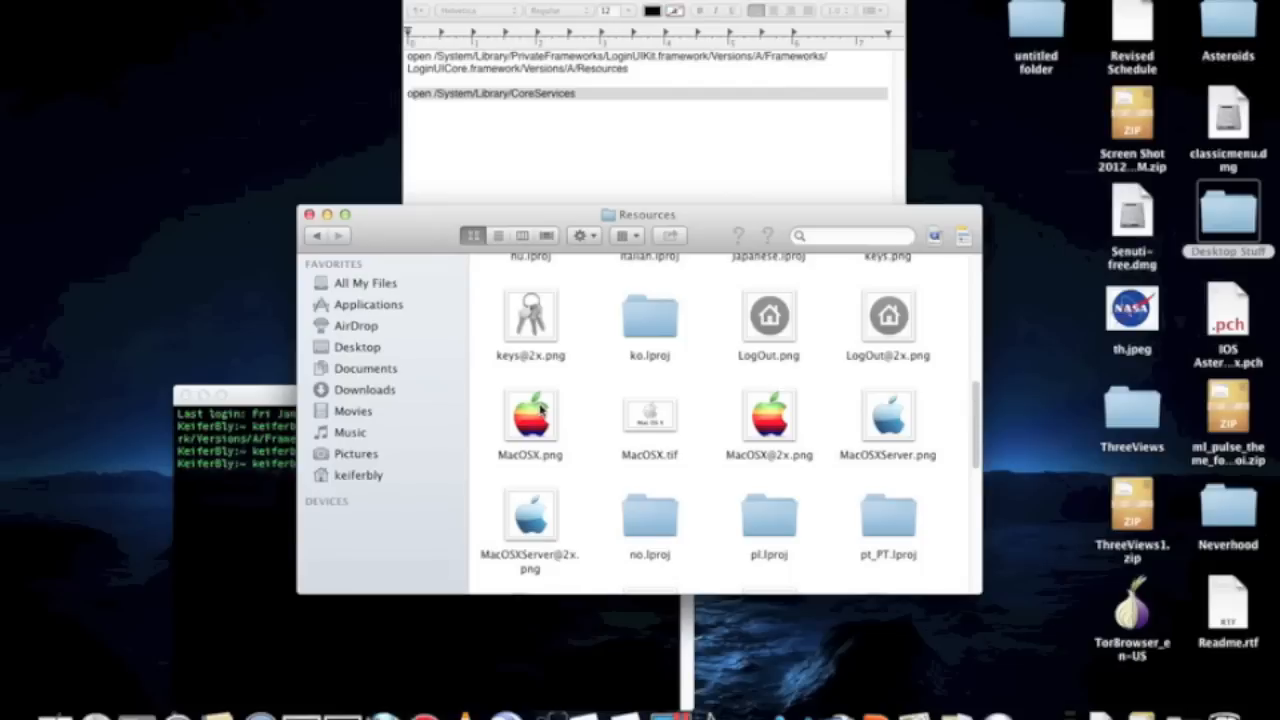
pyautogui.moveTo(610, 384)
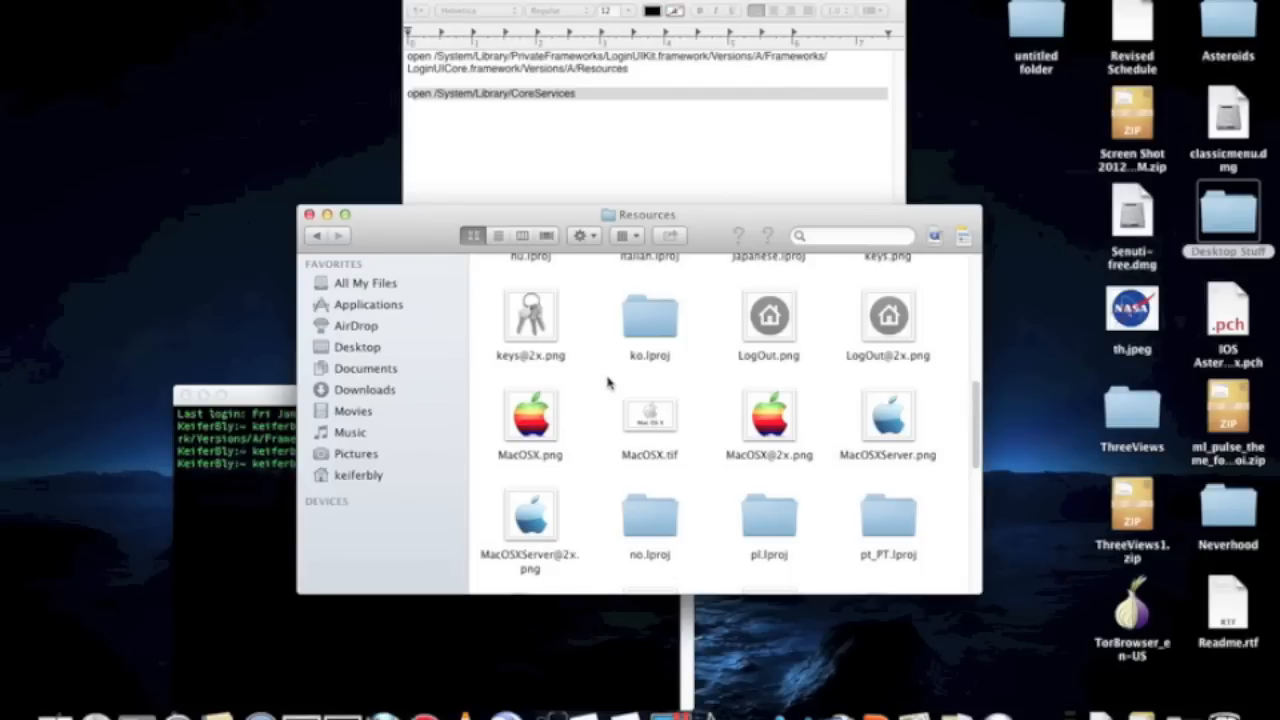
pyautogui.moveTo(548, 420)
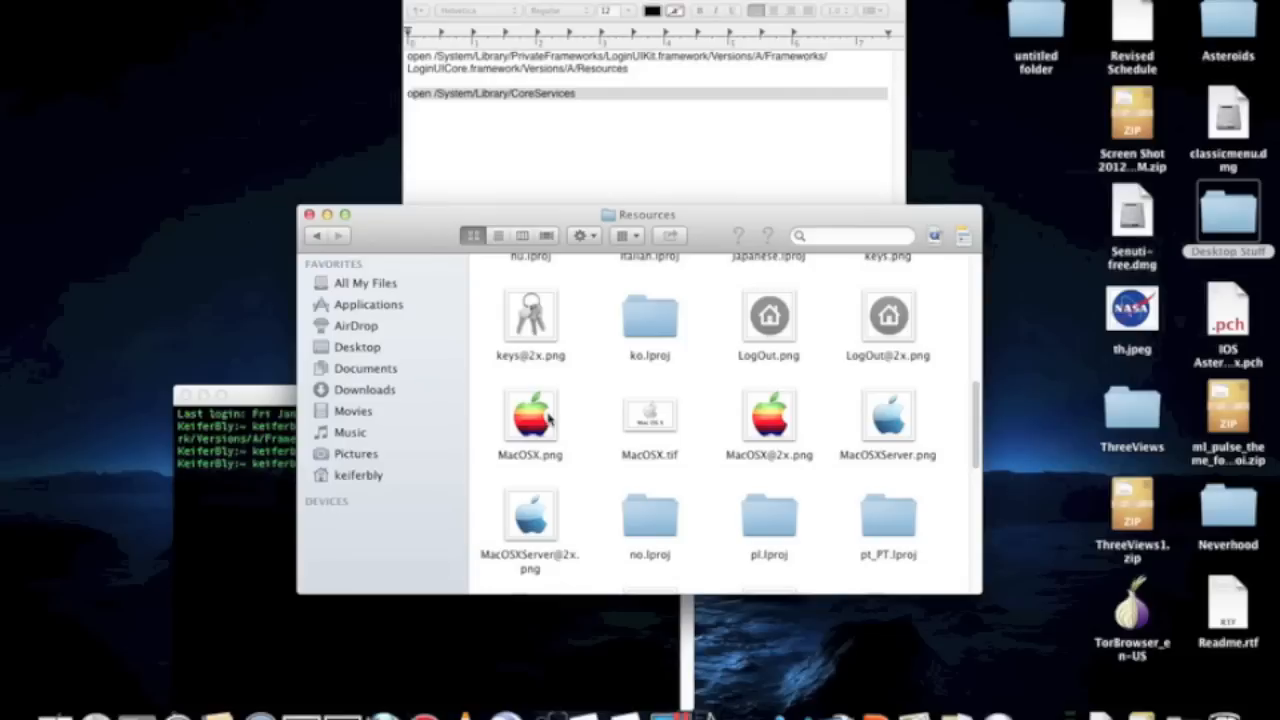
pyautogui.moveTo(770, 447)
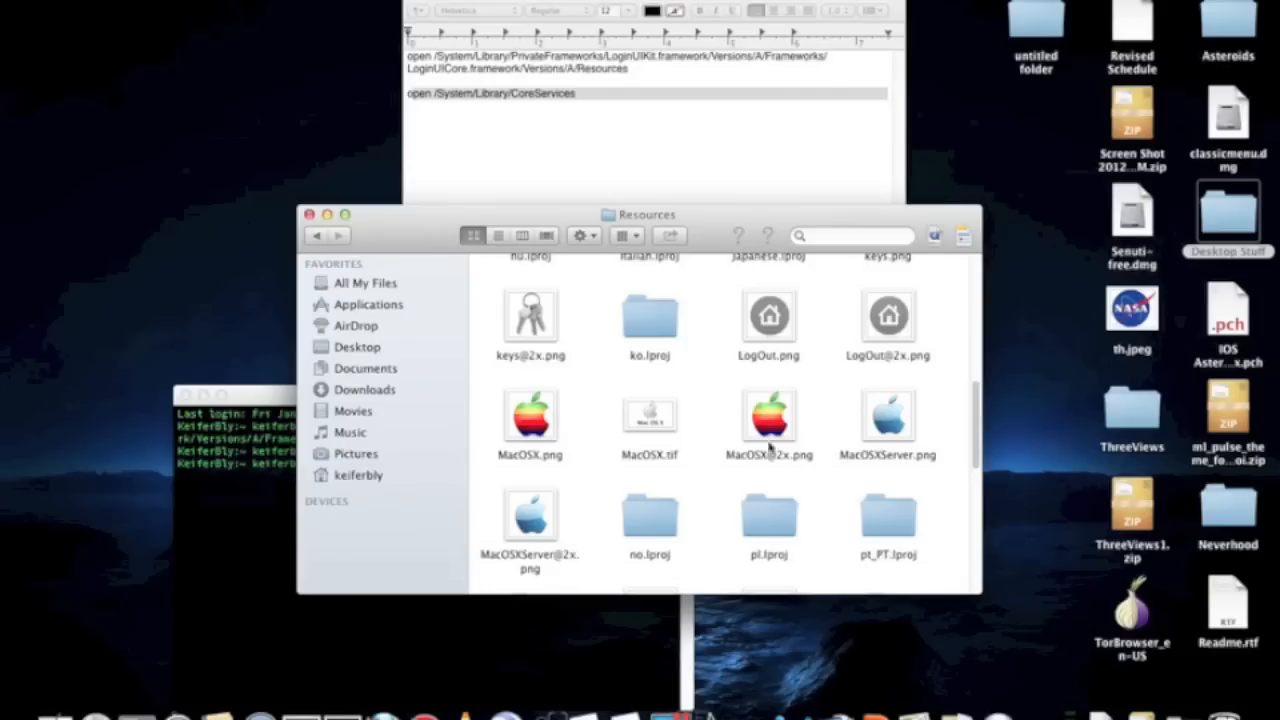
pyautogui.moveTo(765, 435)
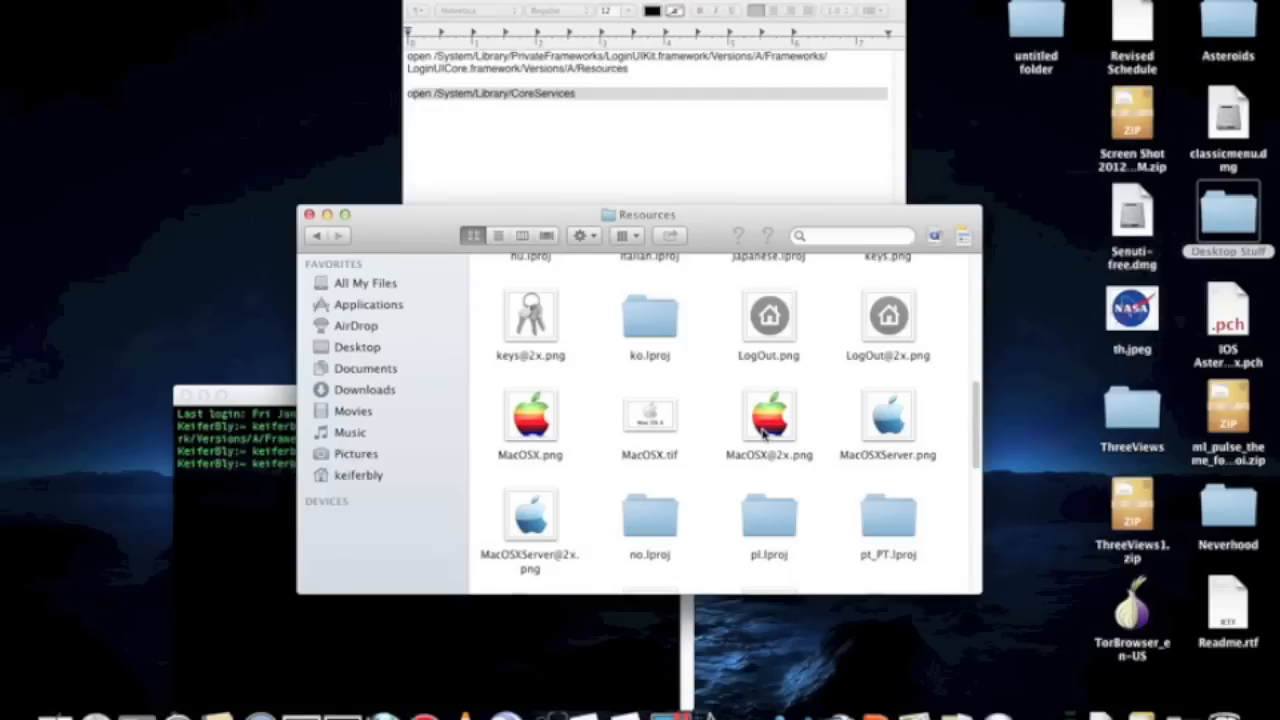
pyautogui.moveTo(695, 248)
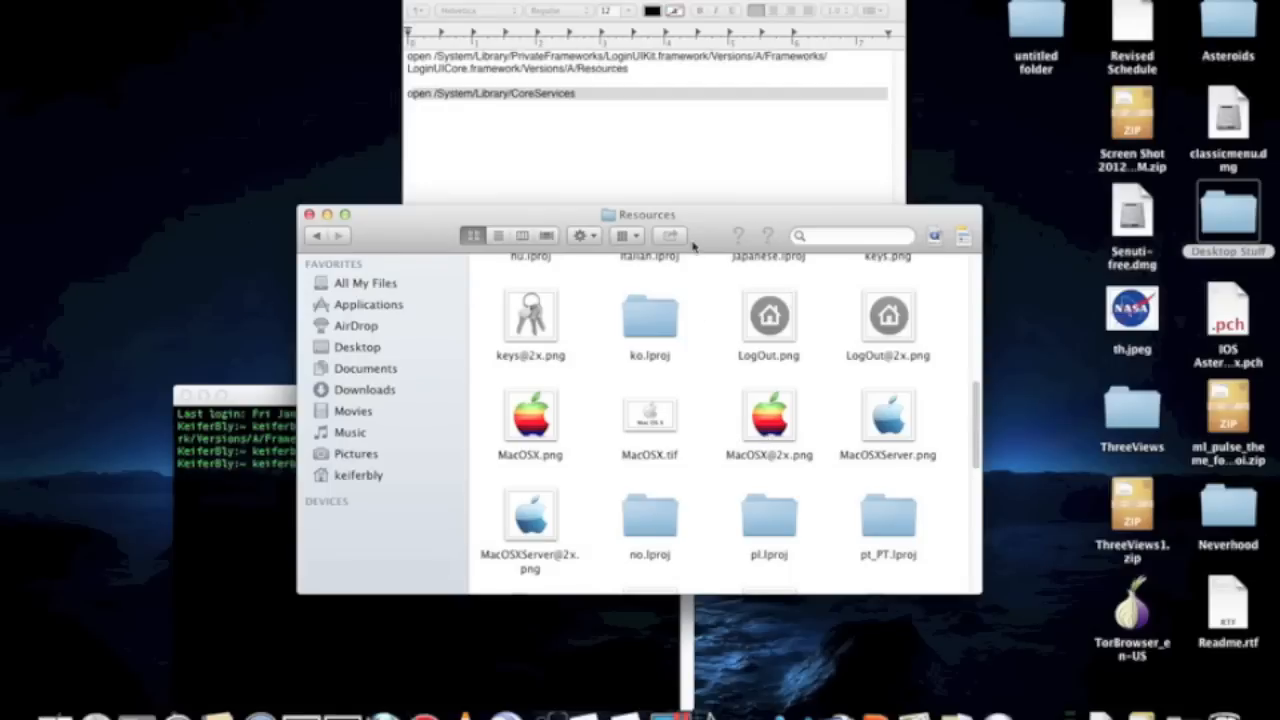
pyautogui.moveTo(1017, 437)
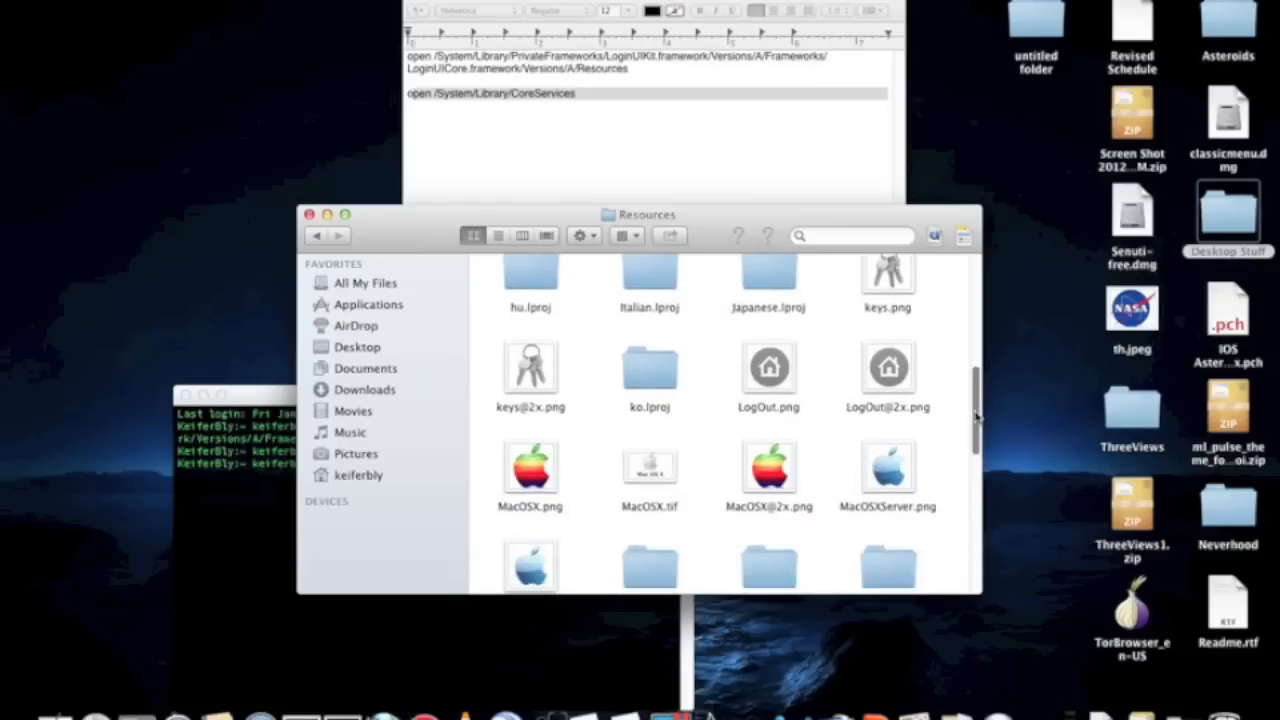
pyautogui.scroll(-3)
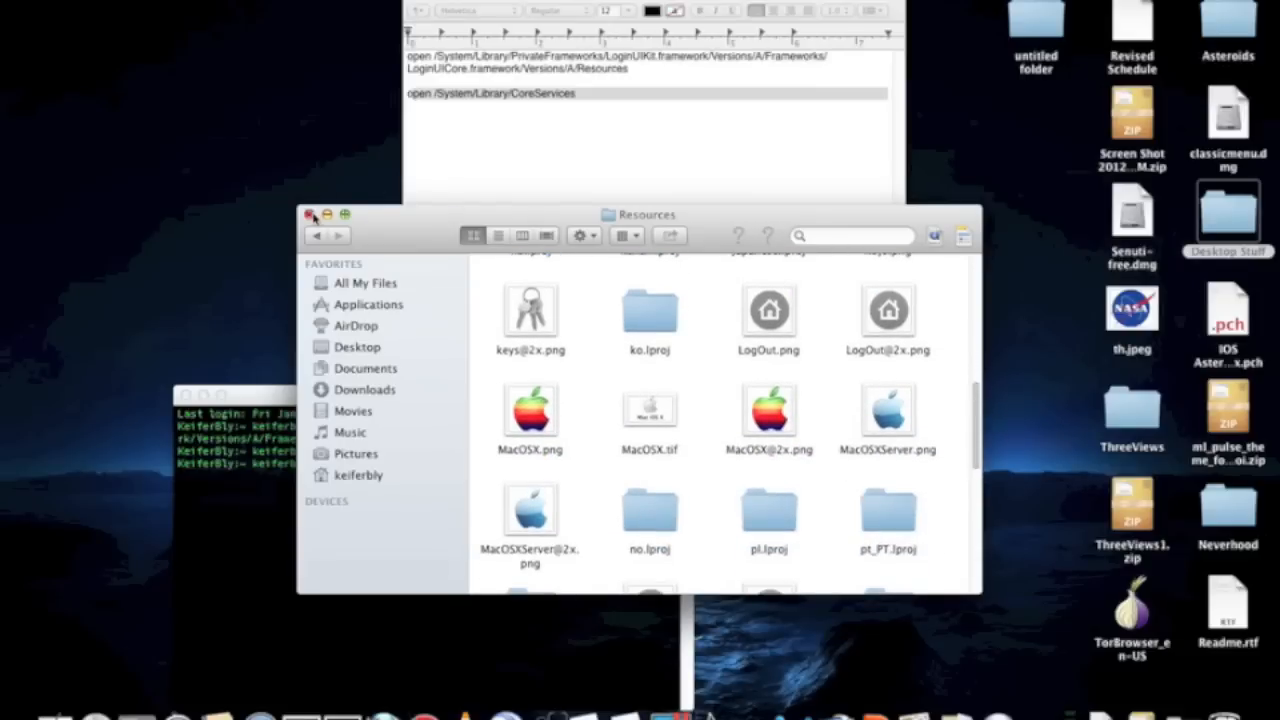
# Step: Close the loginwindow Resources window and try opening classicmenu.dmg on the desktop
pyautogui.click(310, 214)
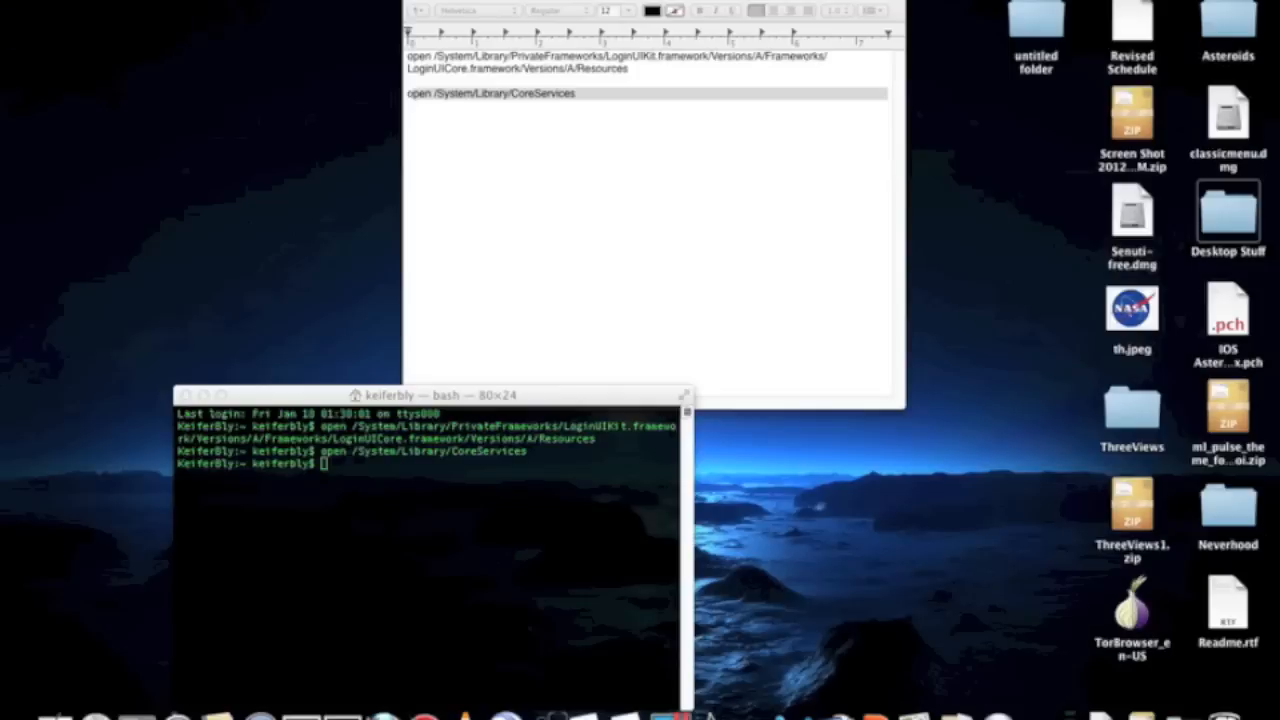
pyautogui.moveTo(632, 277)
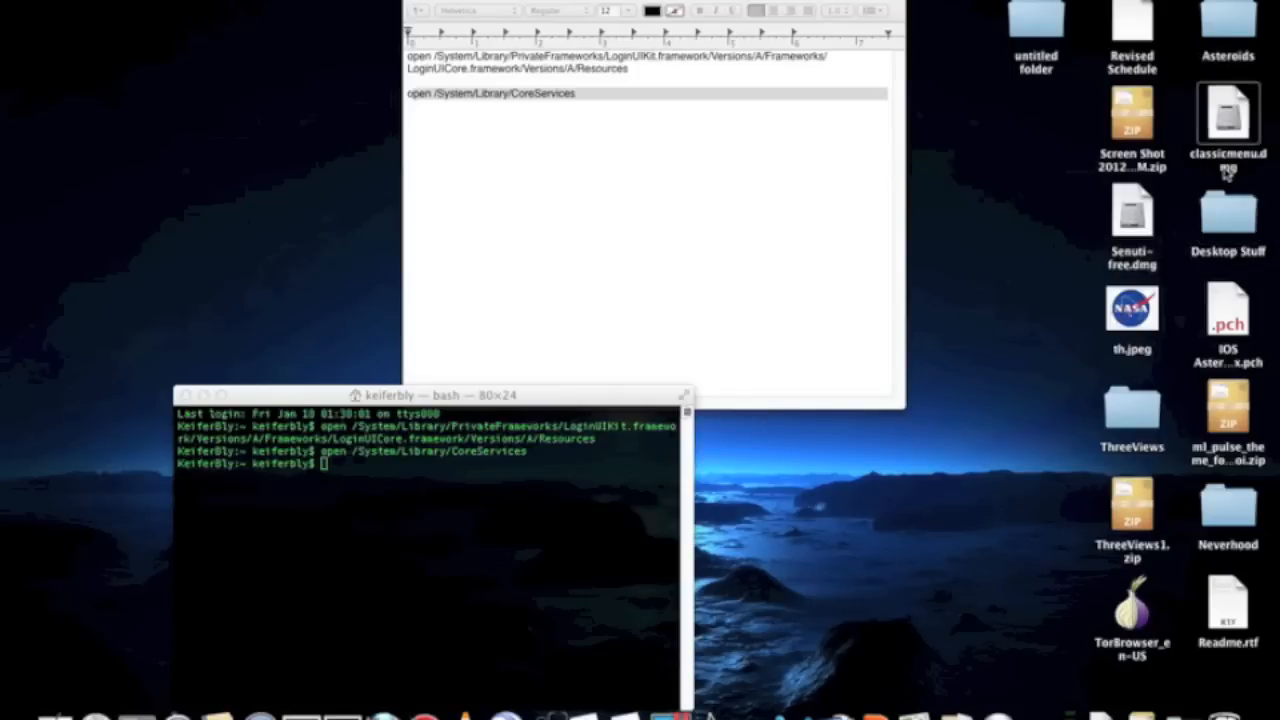
pyautogui.doubleClick(1228, 113)
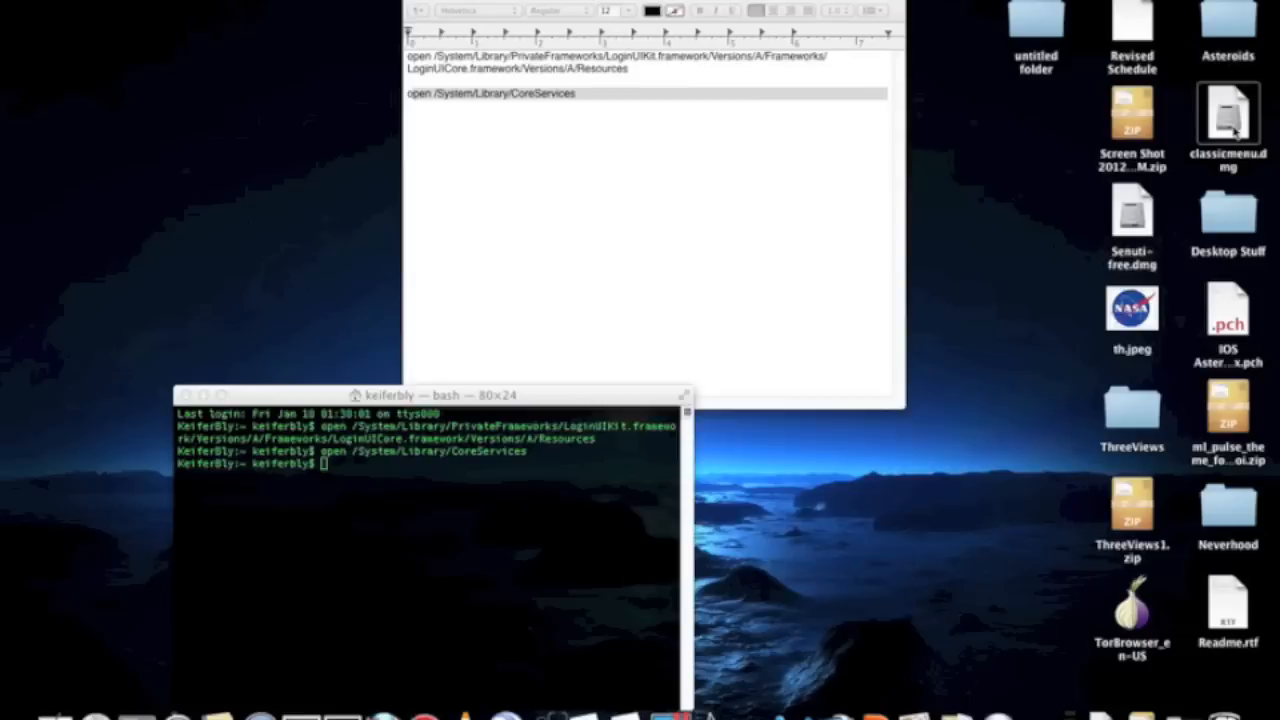
# Step: Mount classicmenu.dmg, select the Classic Menu 2.8.1 app, and show the Finder menu
pyautogui.doubleClick(1228, 120)
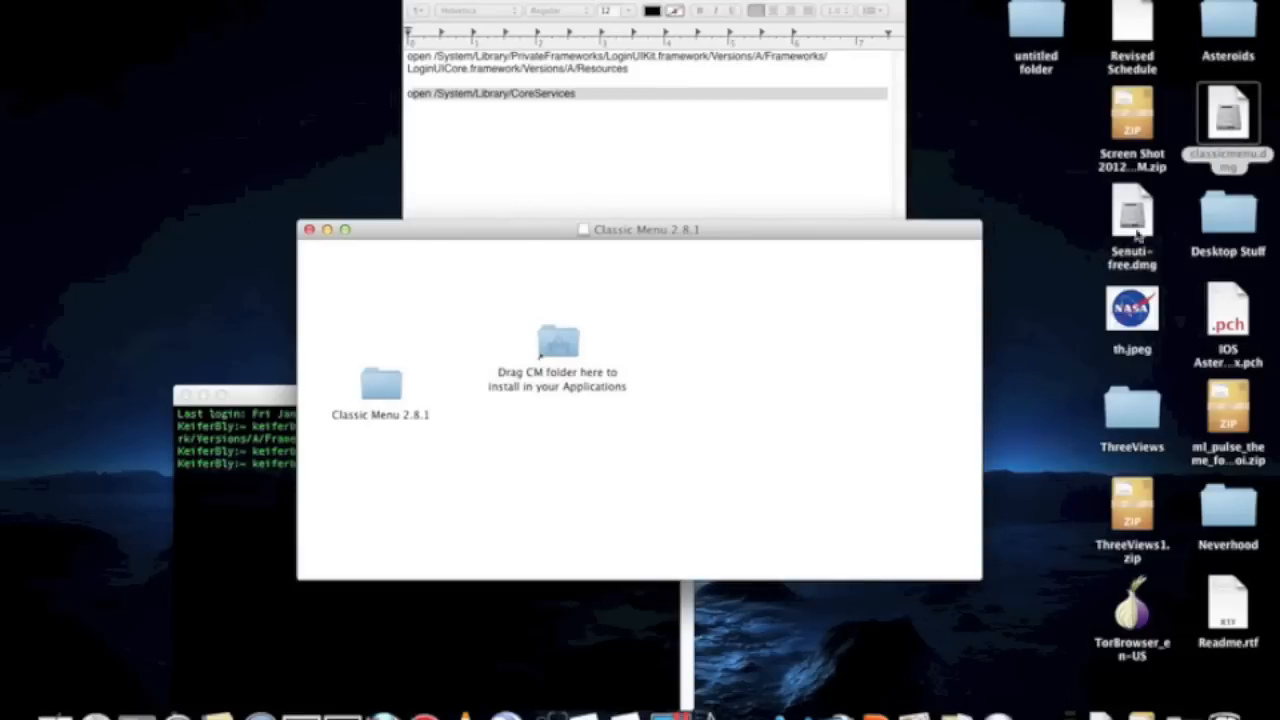
pyautogui.moveTo(345, 365)
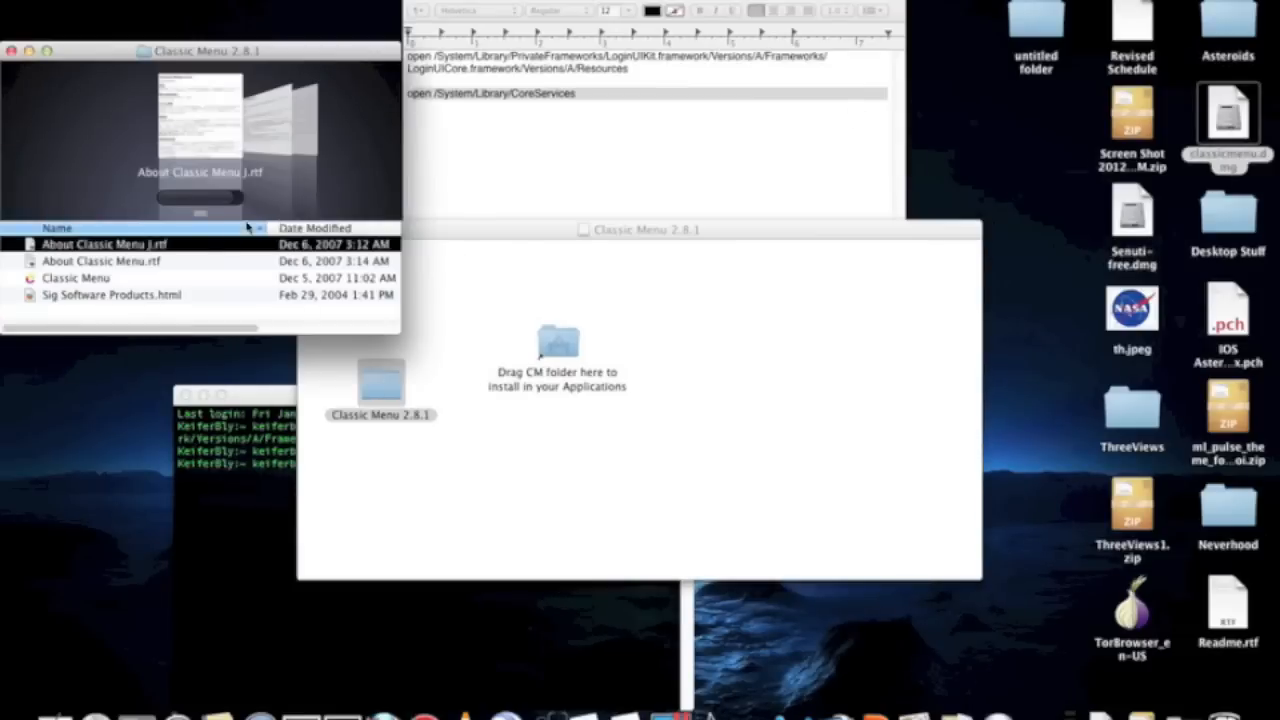
pyautogui.click(76, 277)
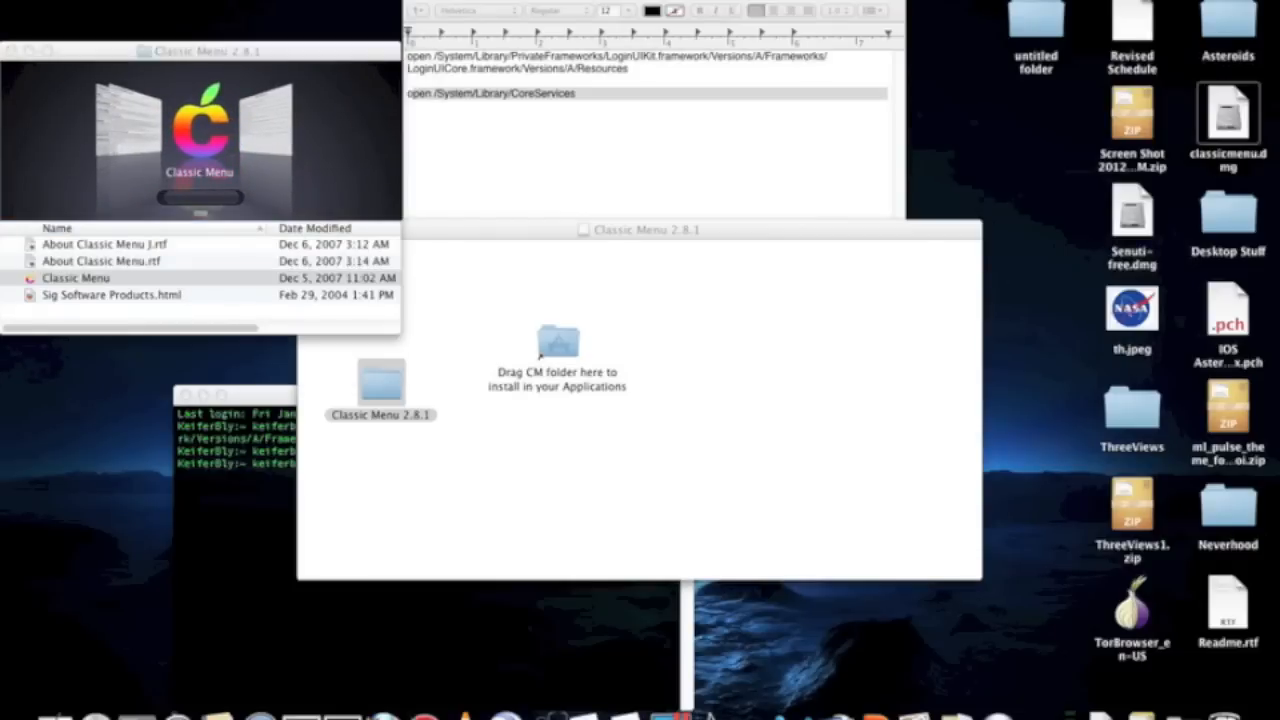
pyautogui.click(30, 8)
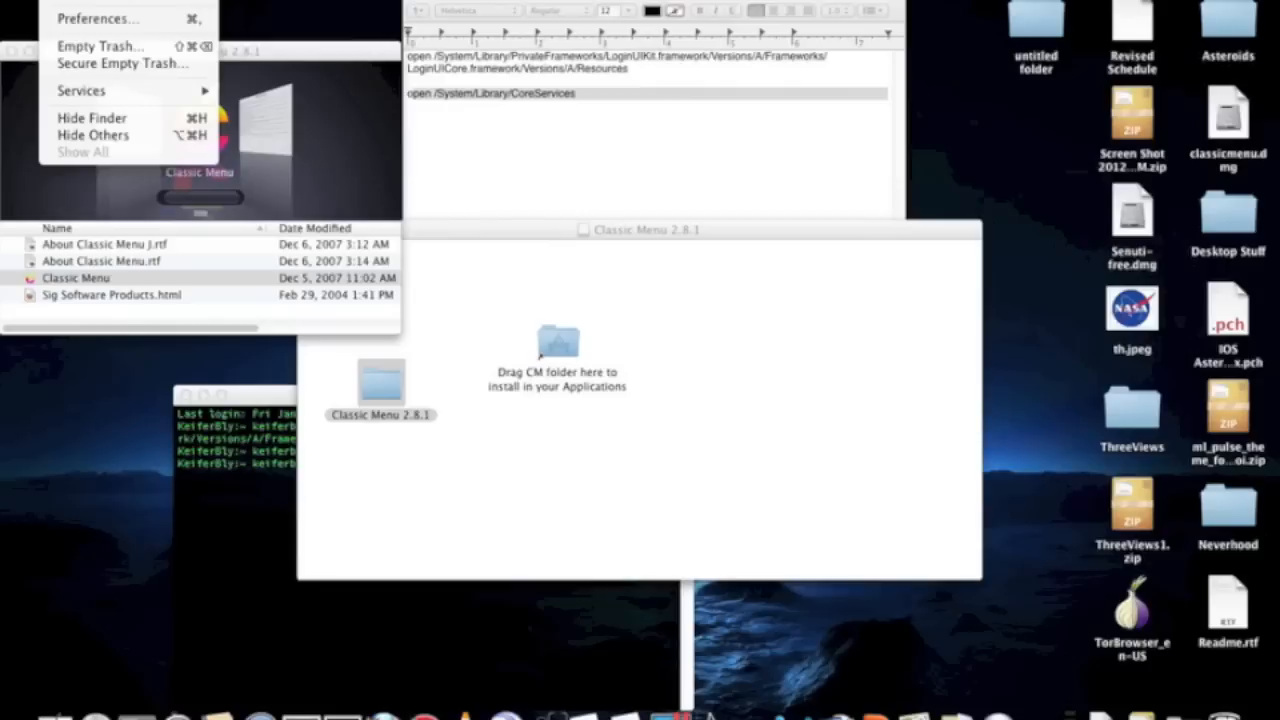